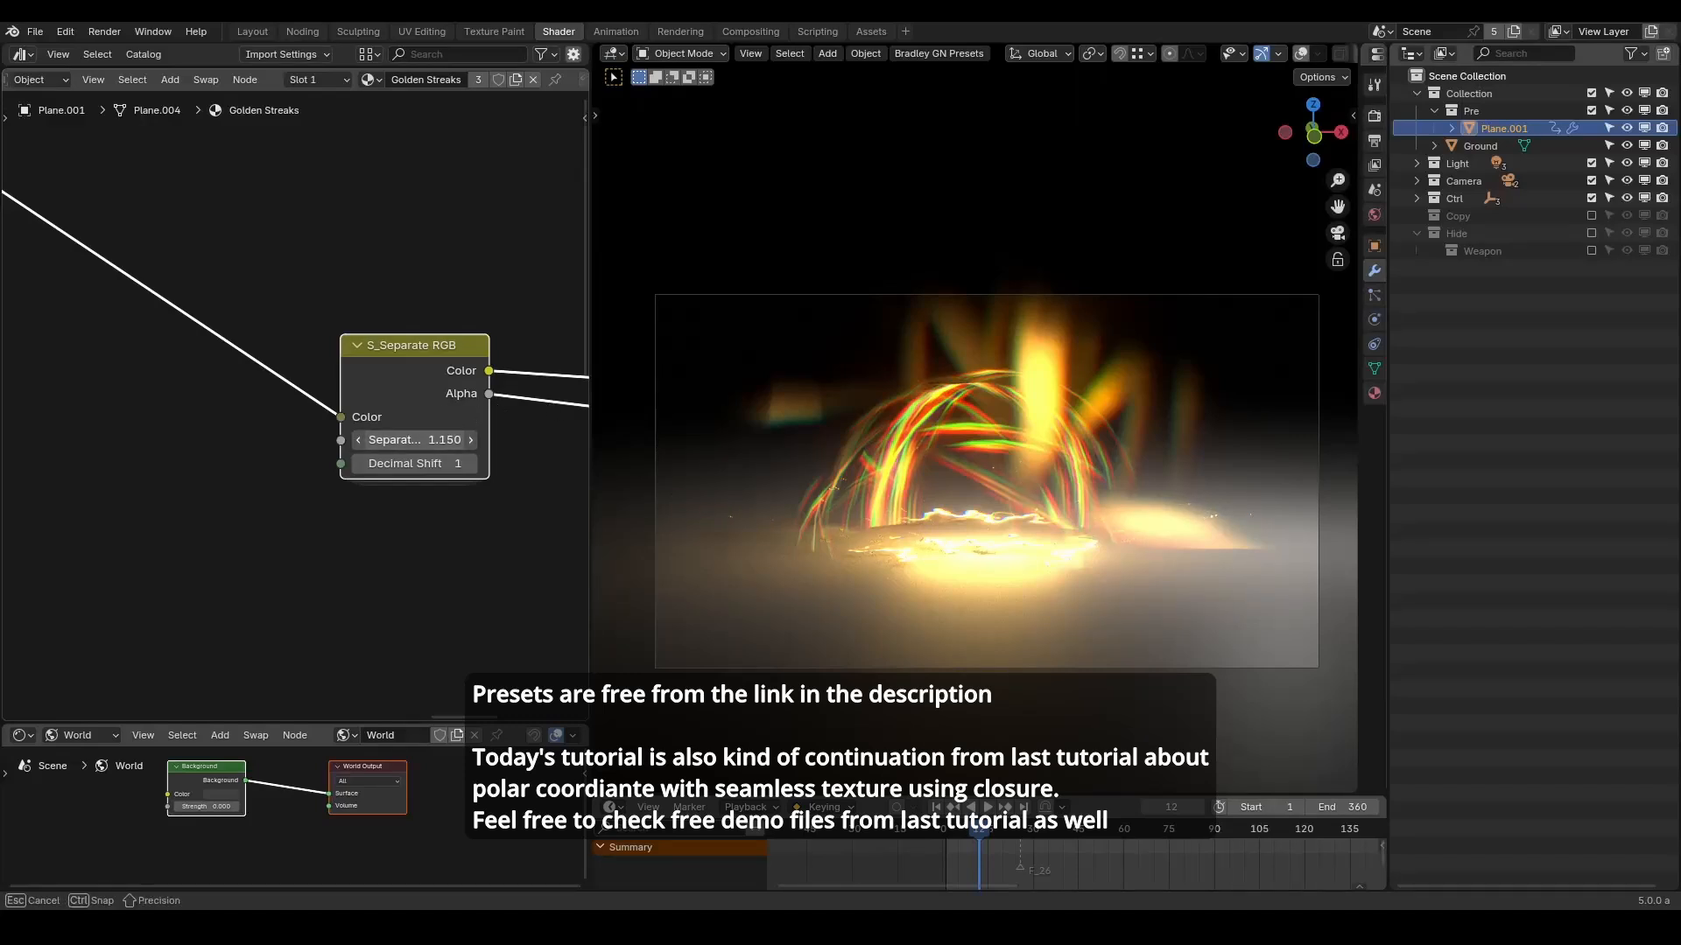
Lower, then raise, the S_Separate RGB Separation value to spread and tighten the colour fringes.
drag(450, 439, 407, 440)
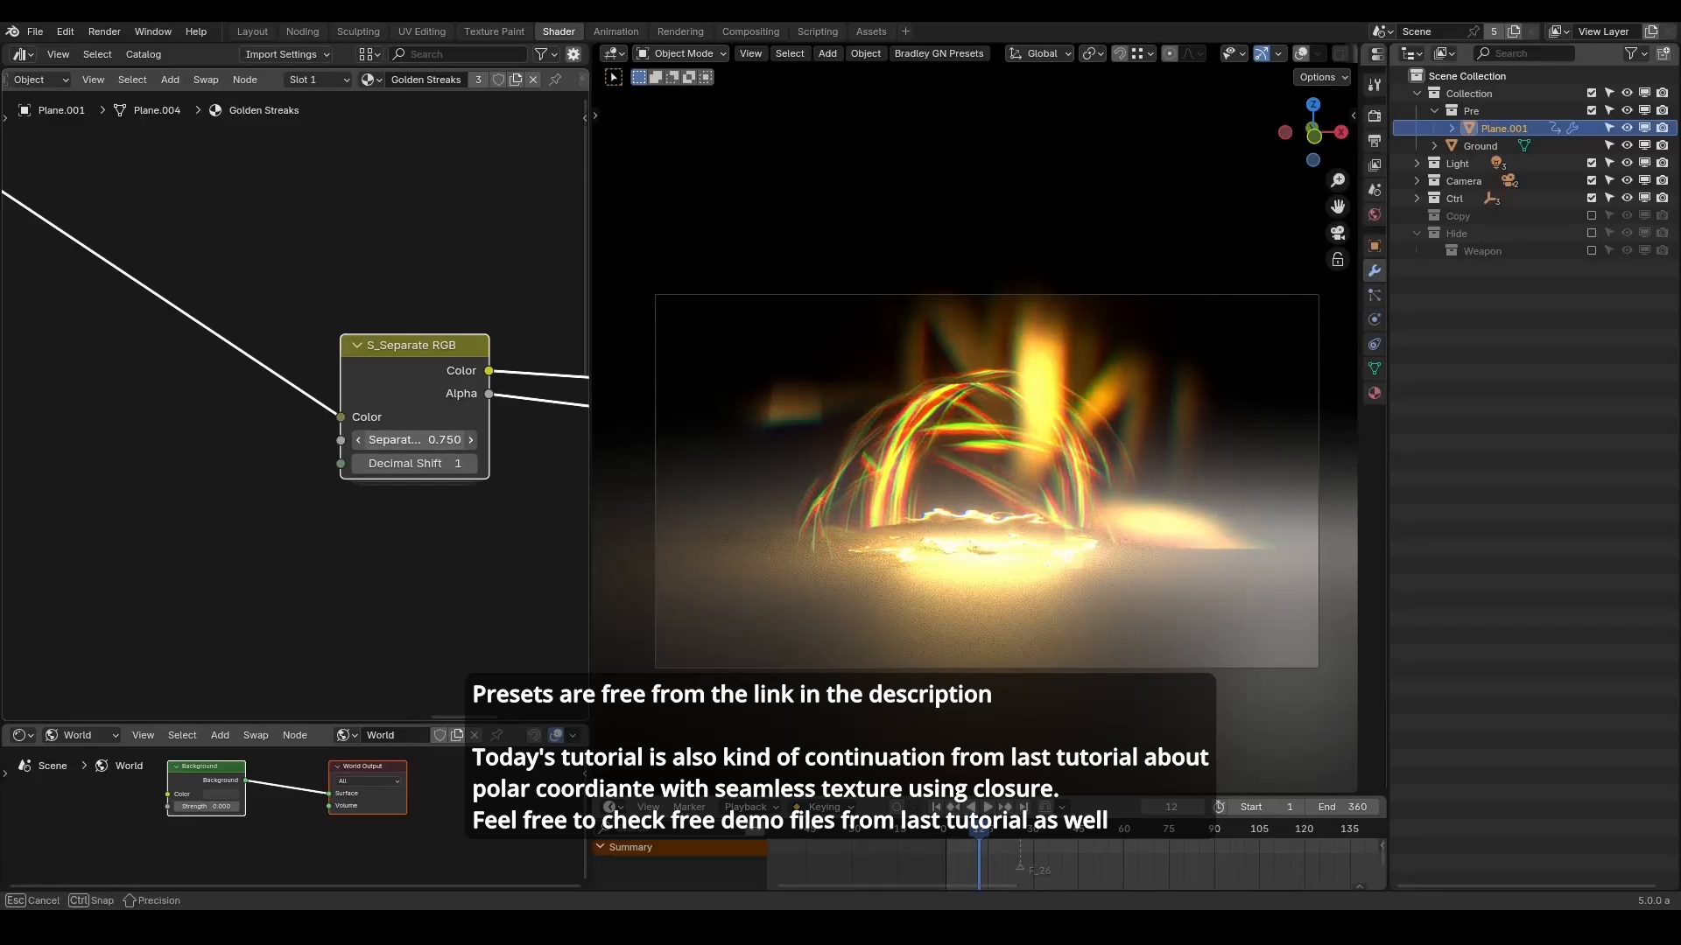
drag(412, 439, 462, 440)
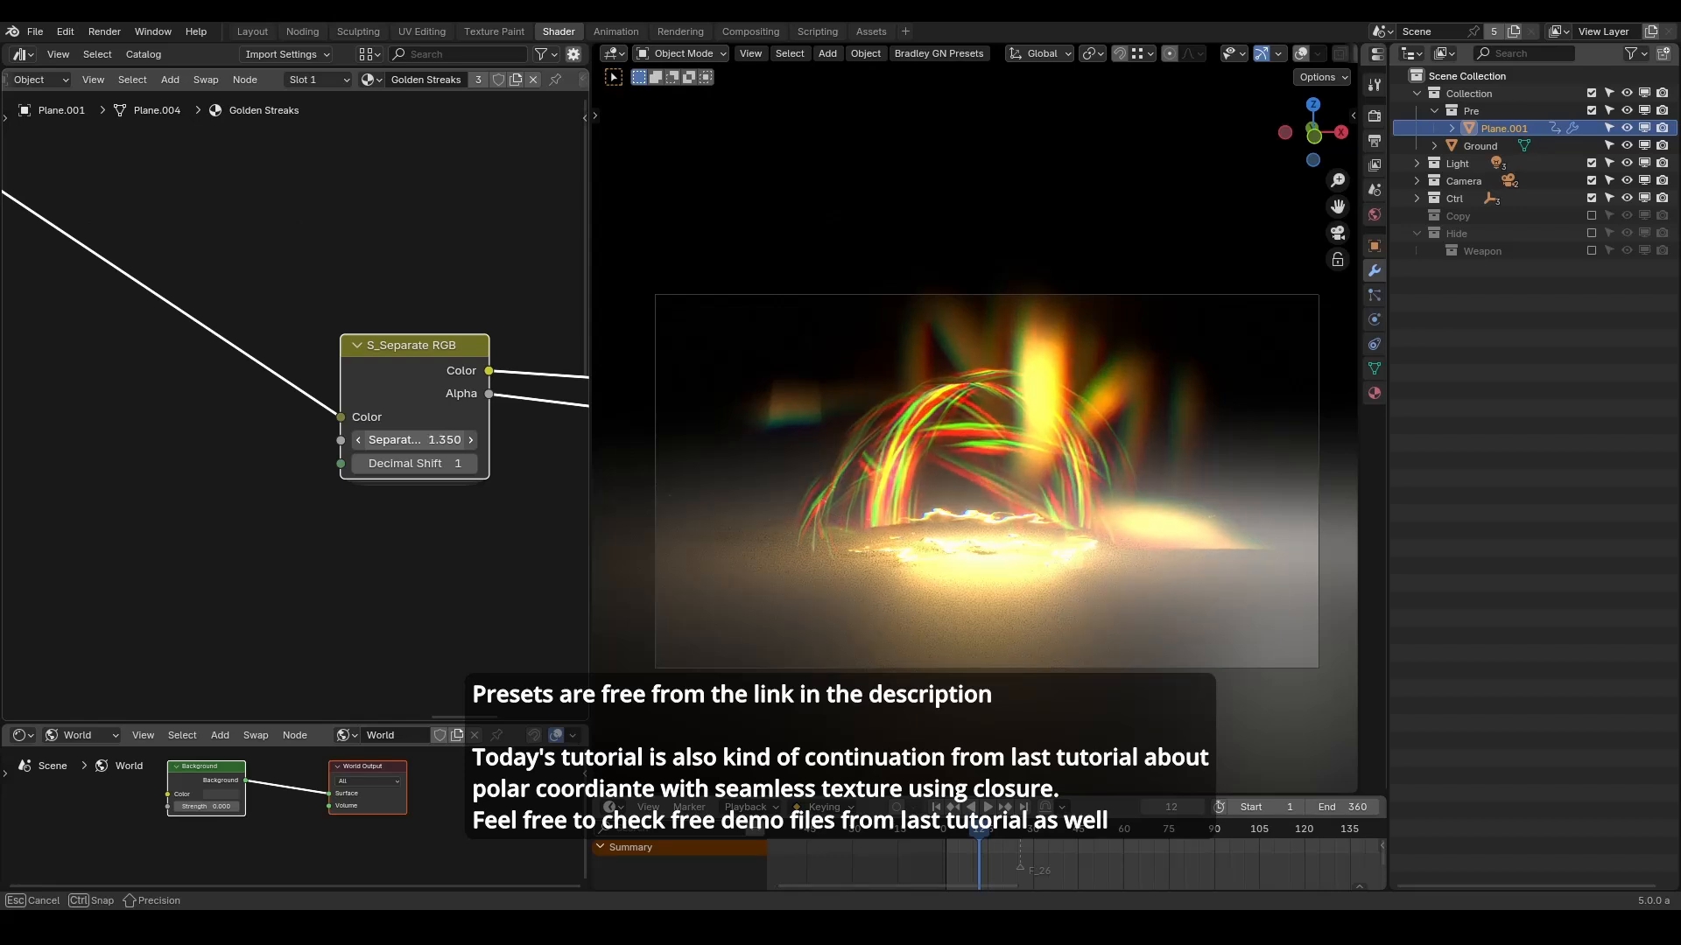
drag(413, 439, 461, 439)
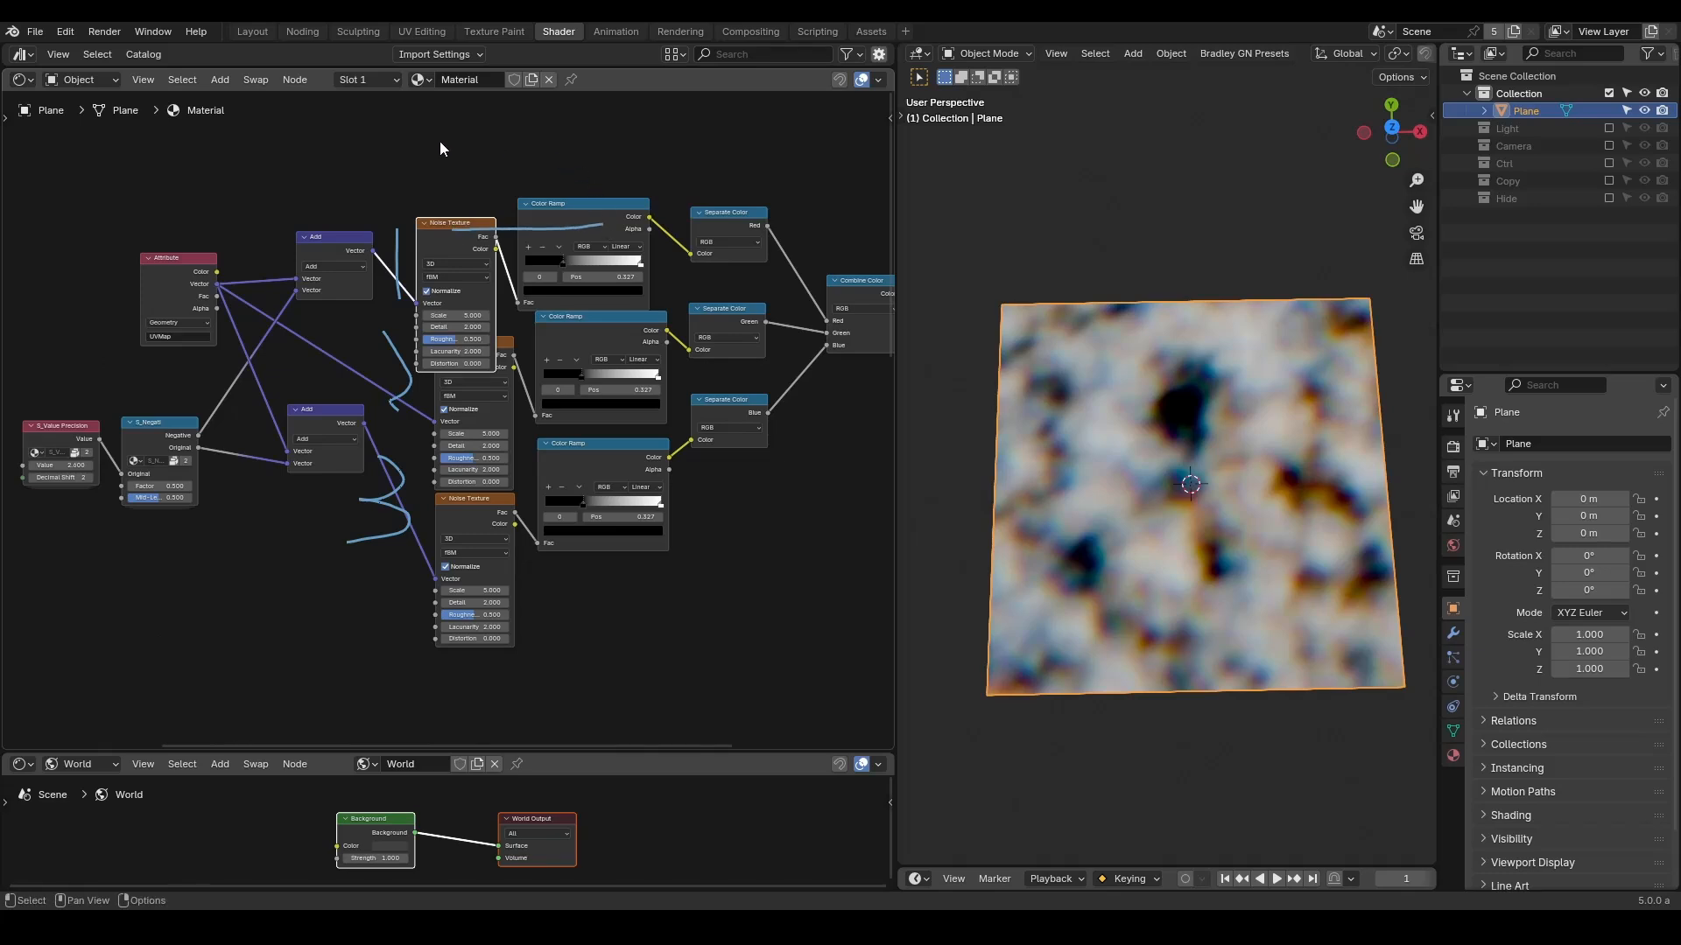
mouse_move(282, 232)
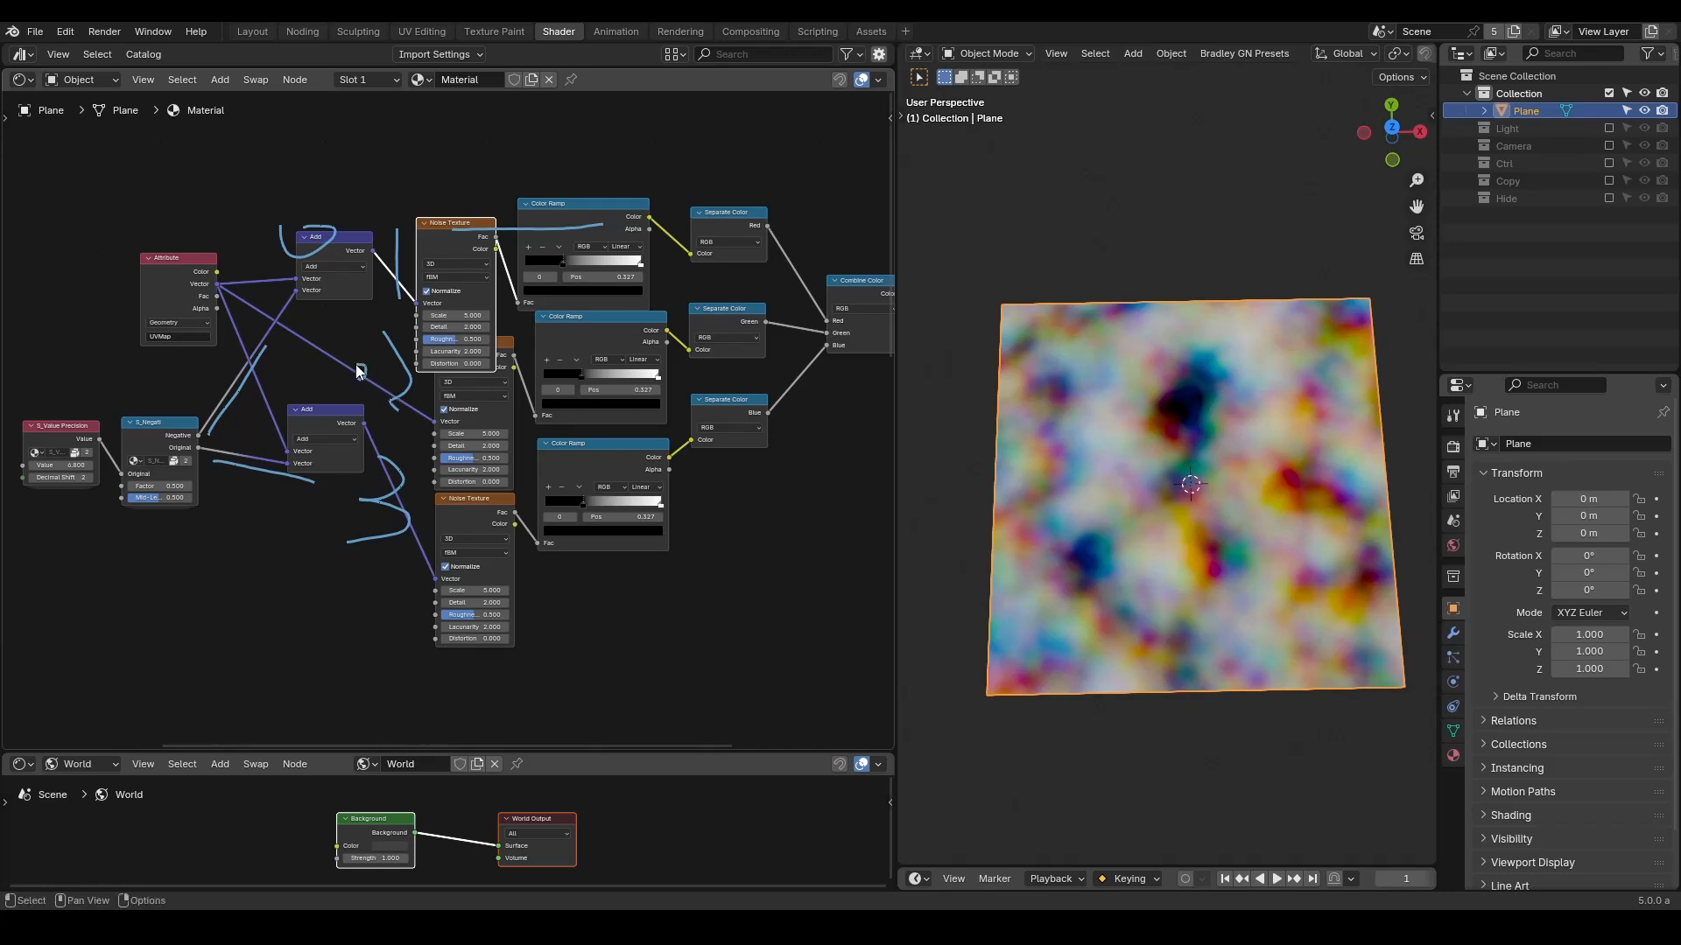
mouse_move(854, 150)
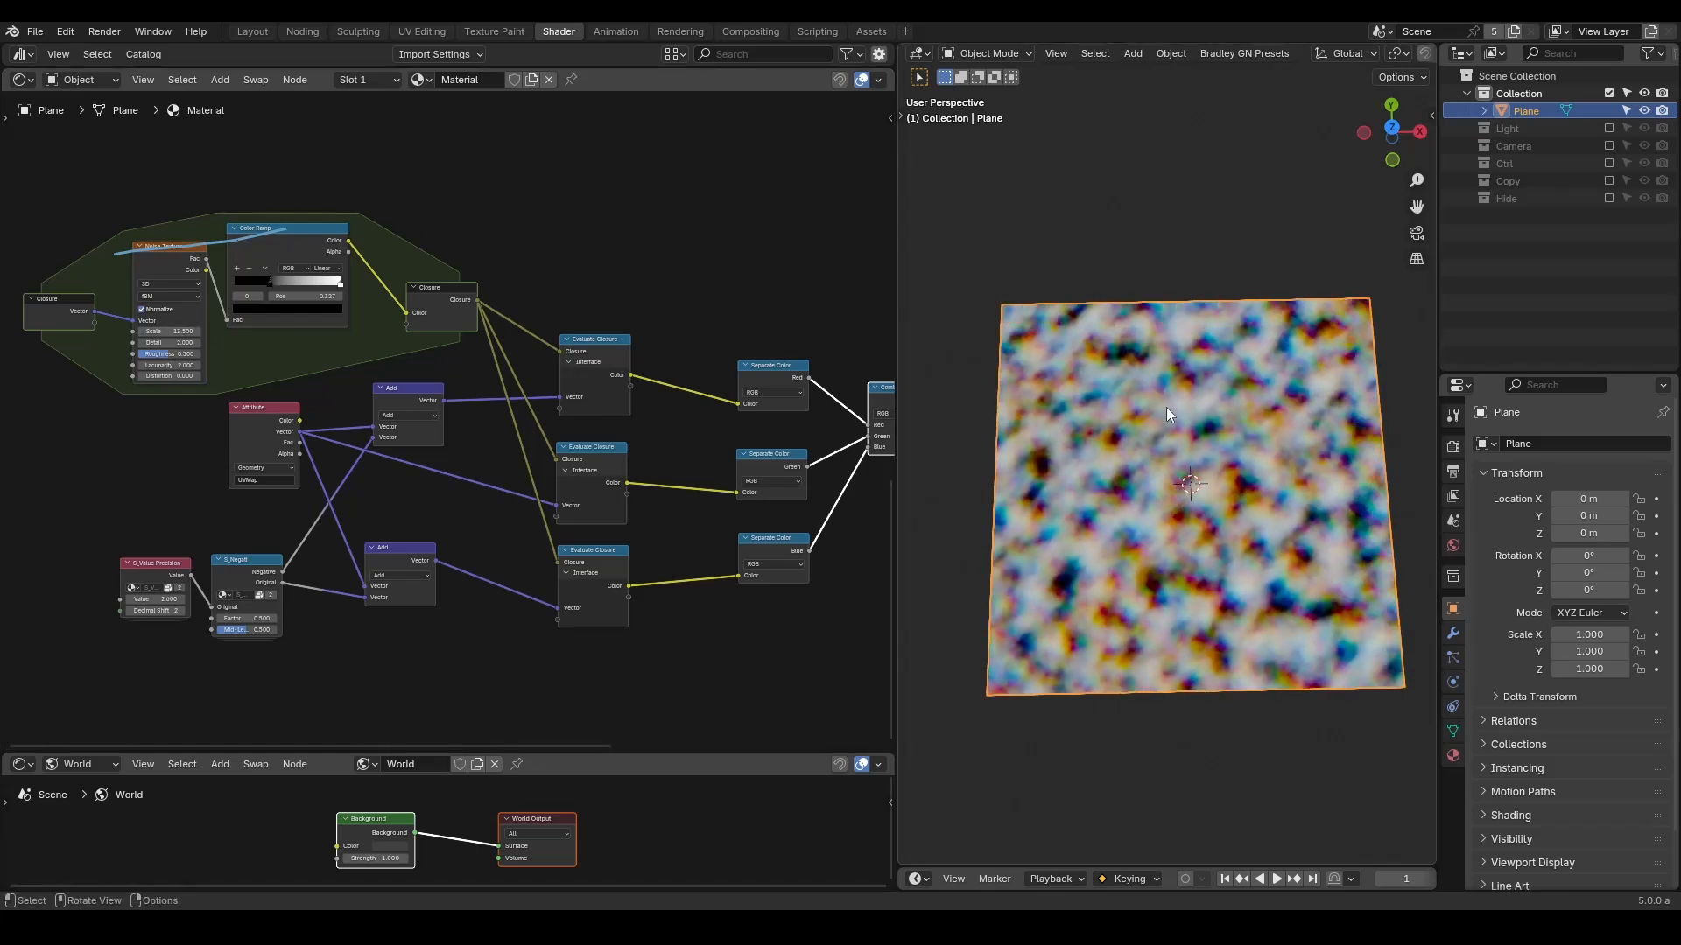
Shift the closure's Color Ramp dark stop and connect Voronoi Distance to the ramp's Fac.
drag(488, 300, 681, 284)
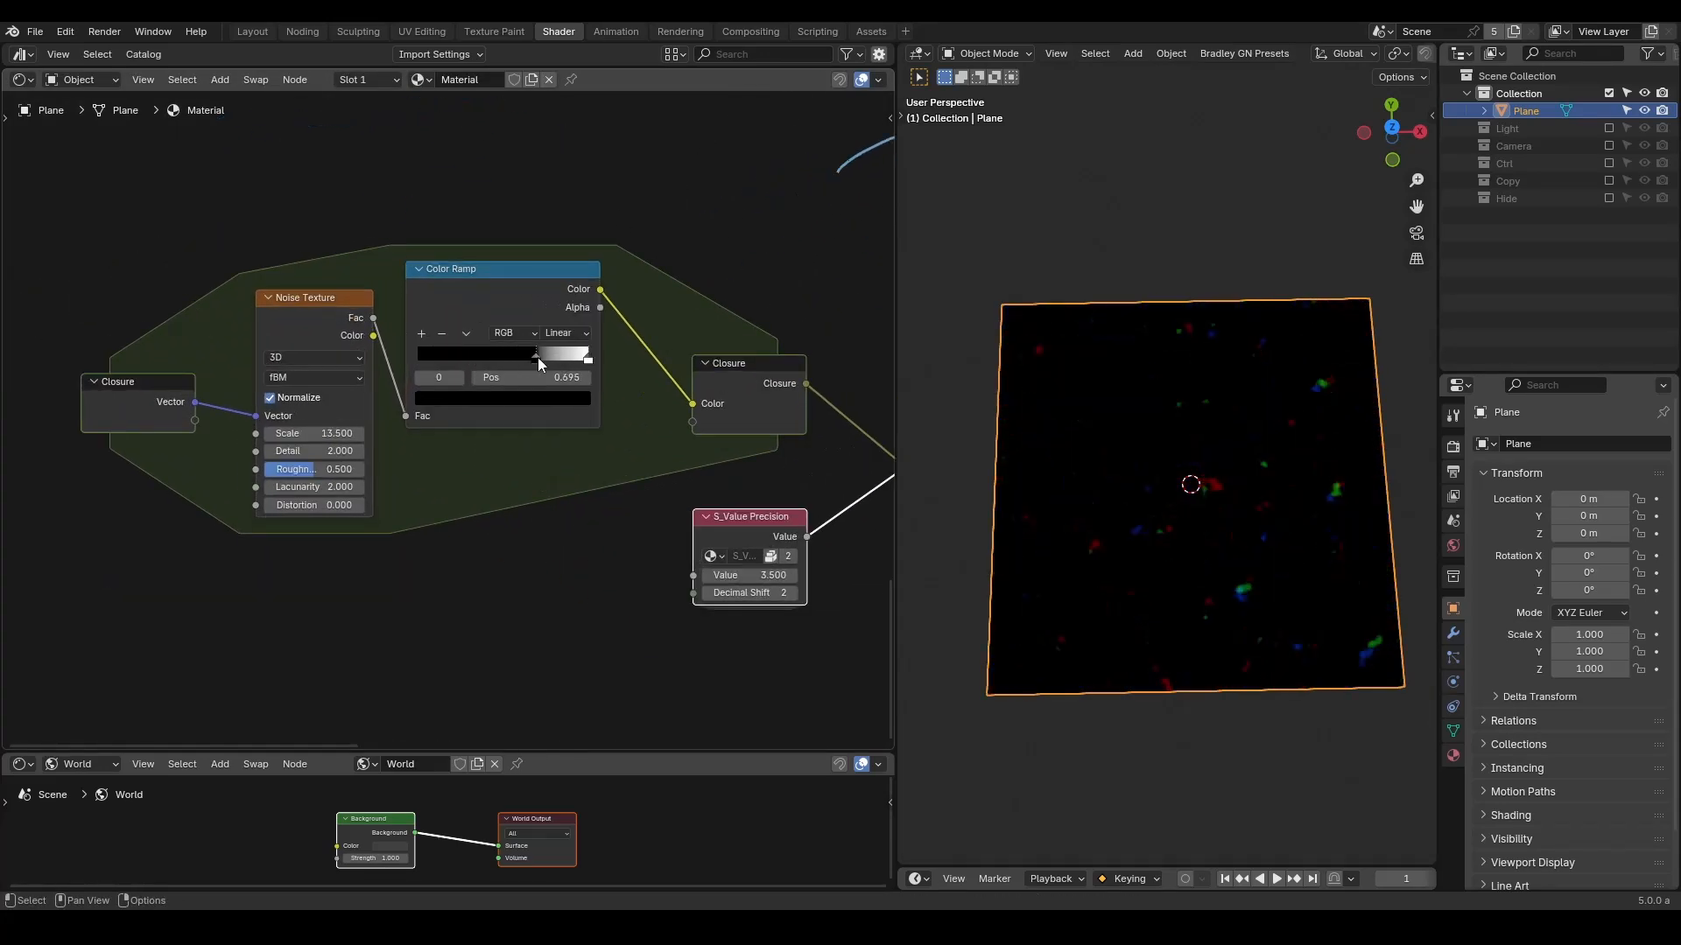
drag(539, 355, 509, 355)
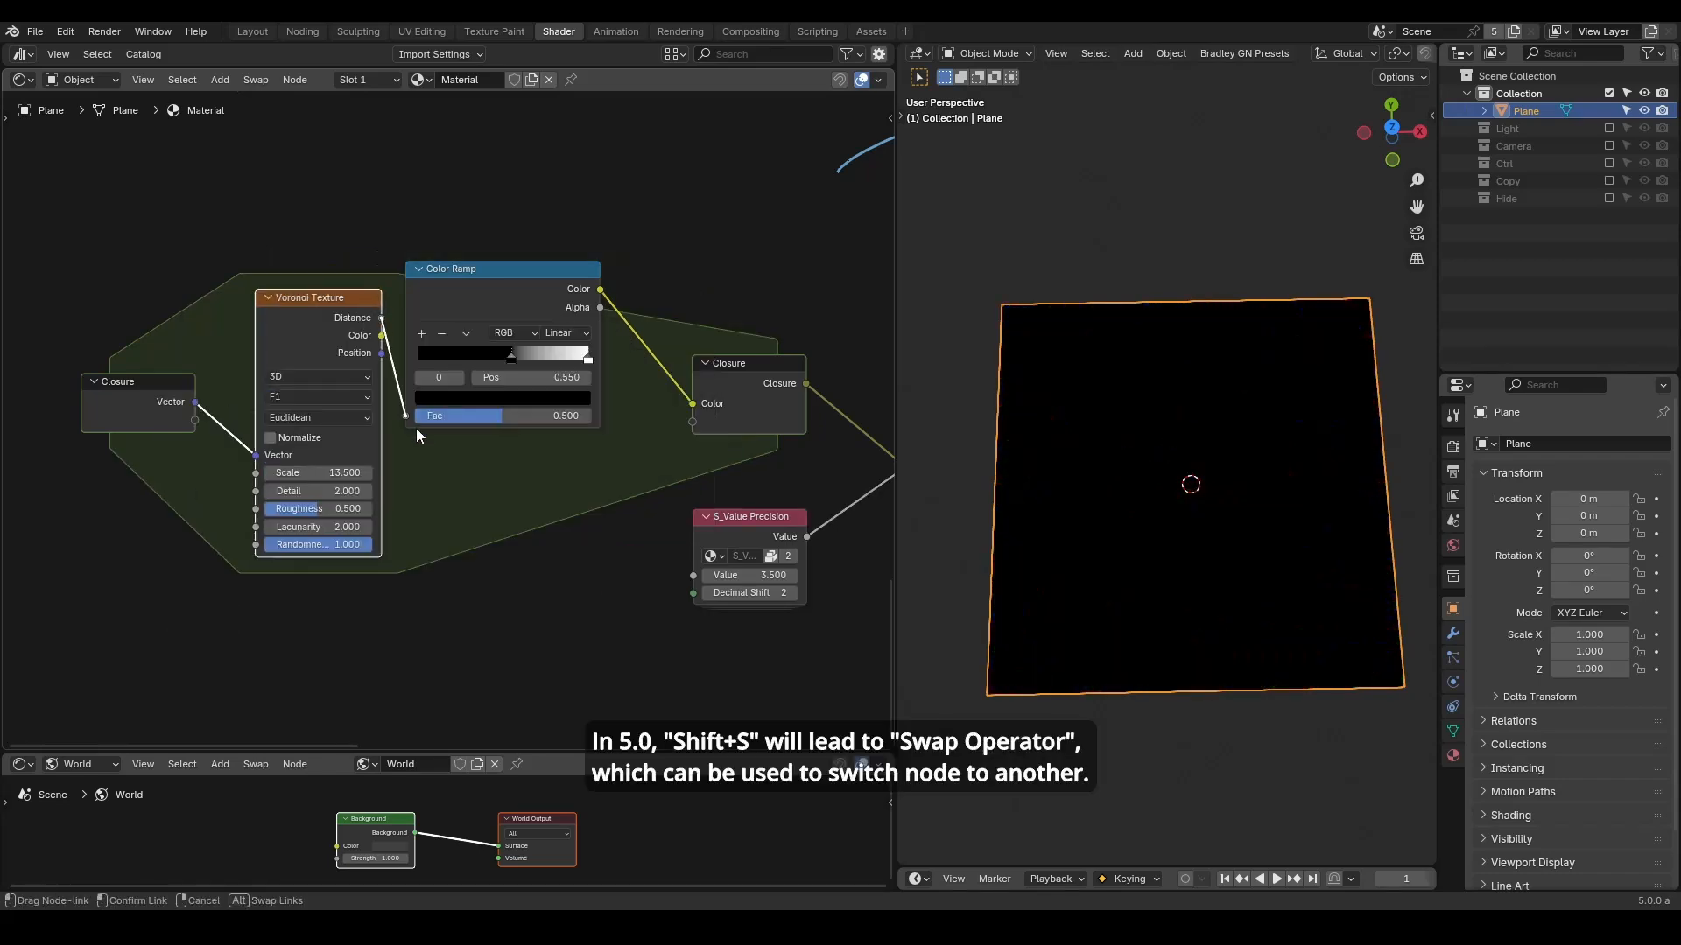
drag(316, 473, 316, 473)
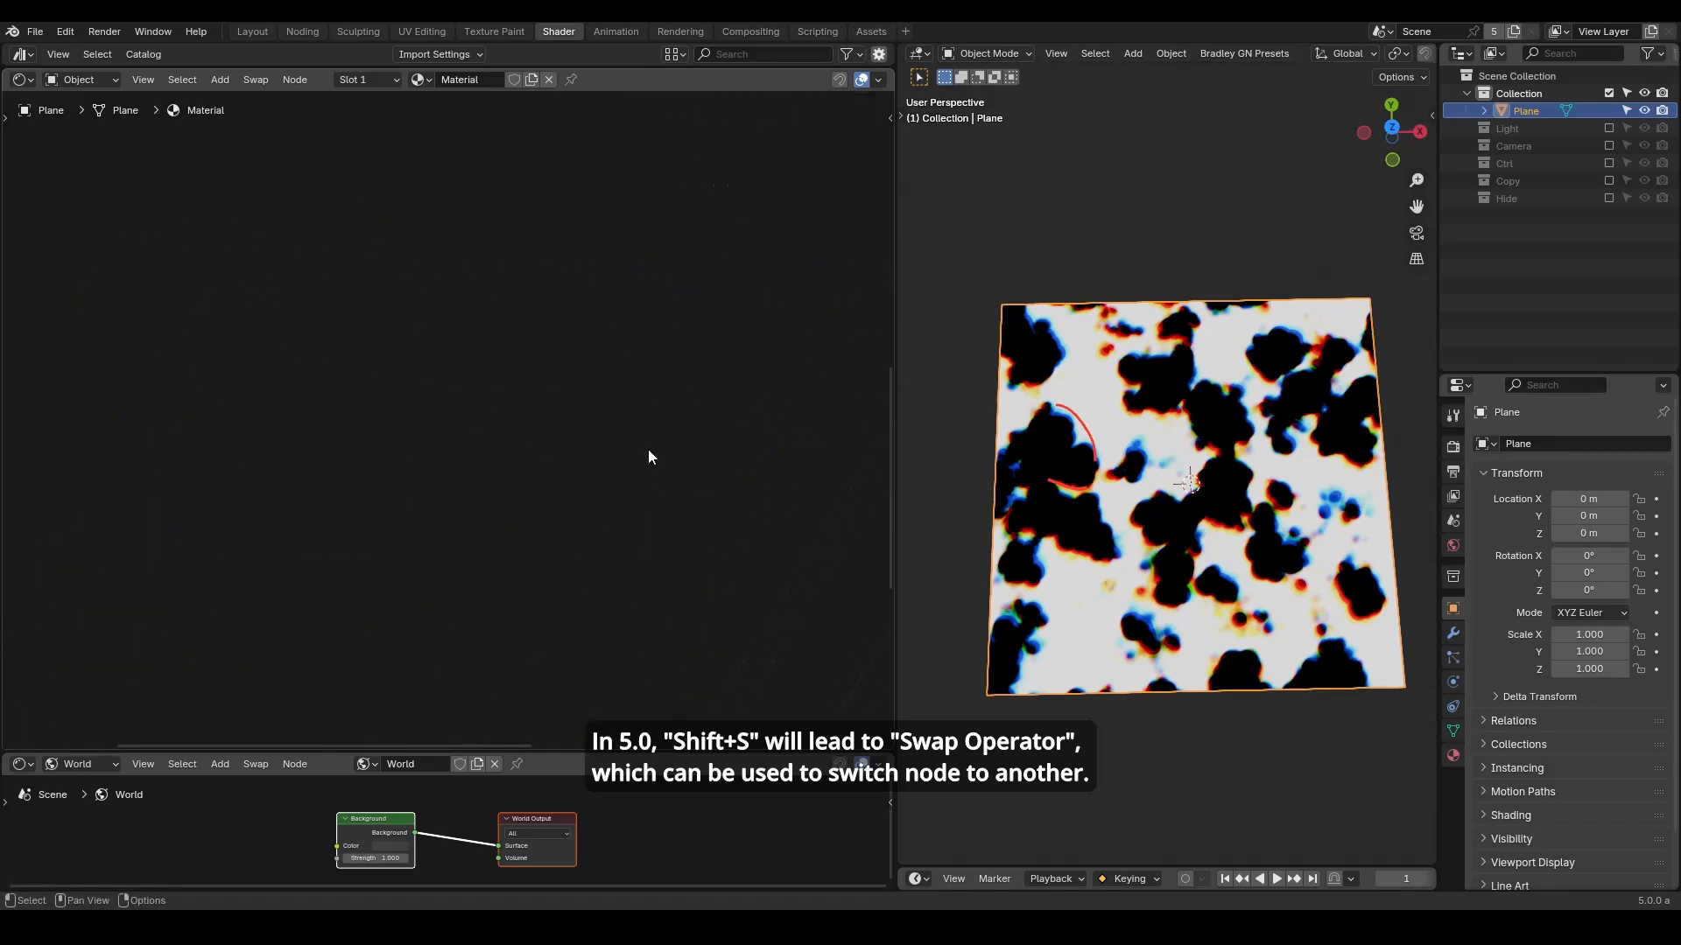
Add the S_Separate RGB preset node and place a Closure zone to its left.
text(separate)
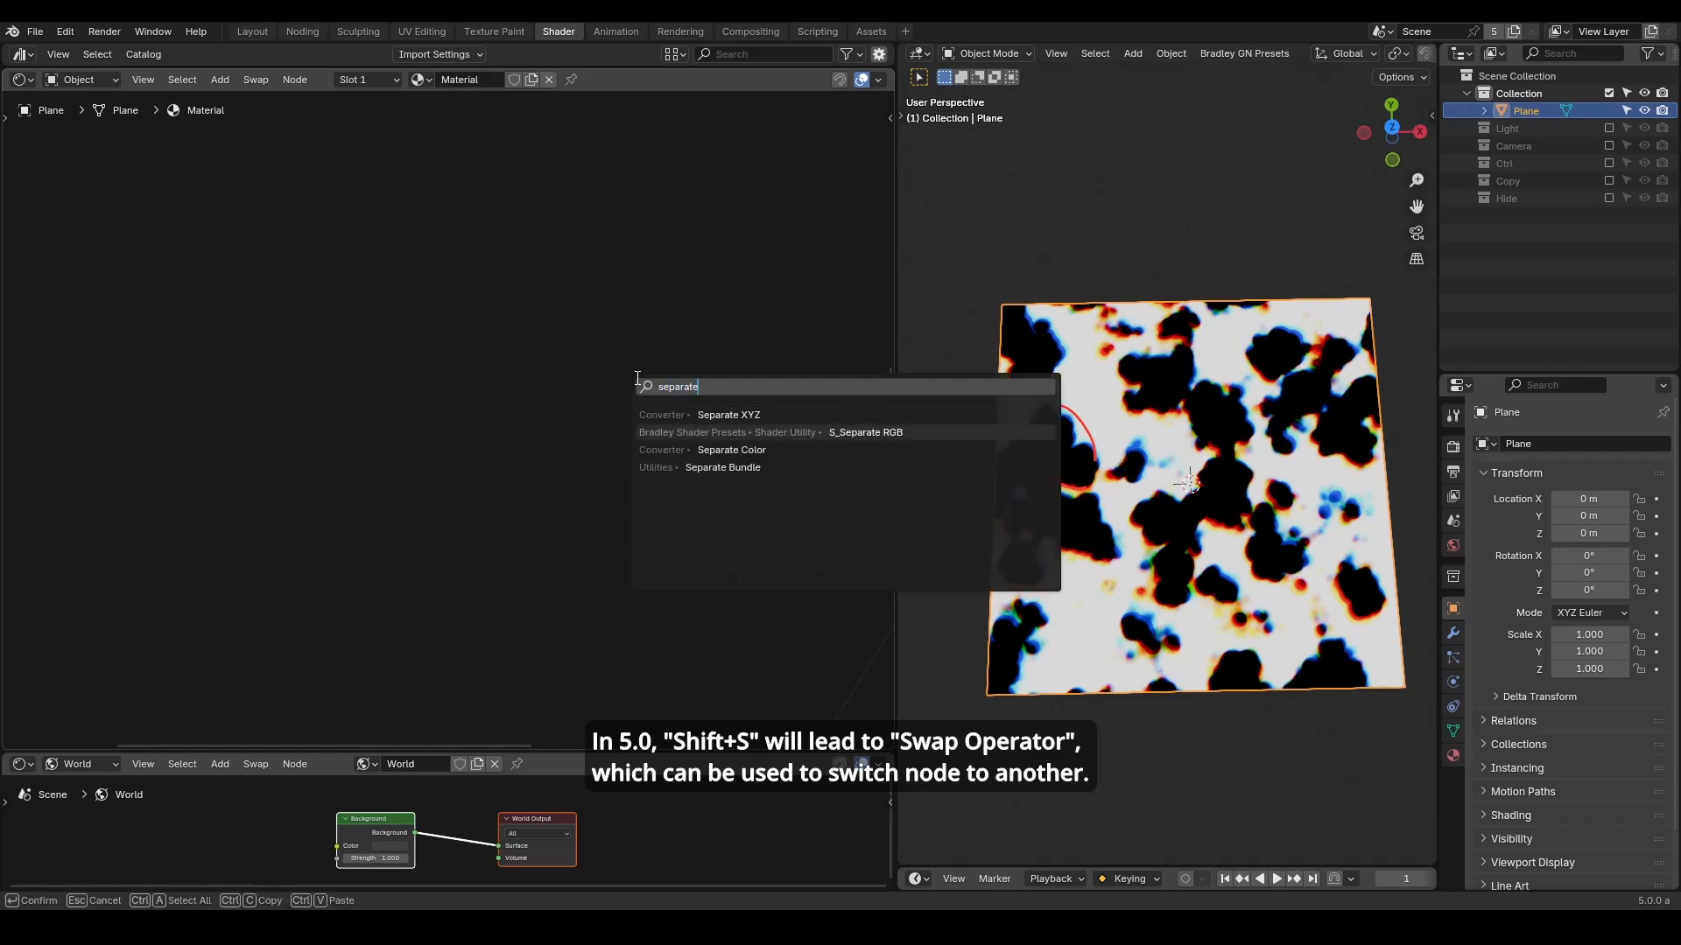
click(865, 432)
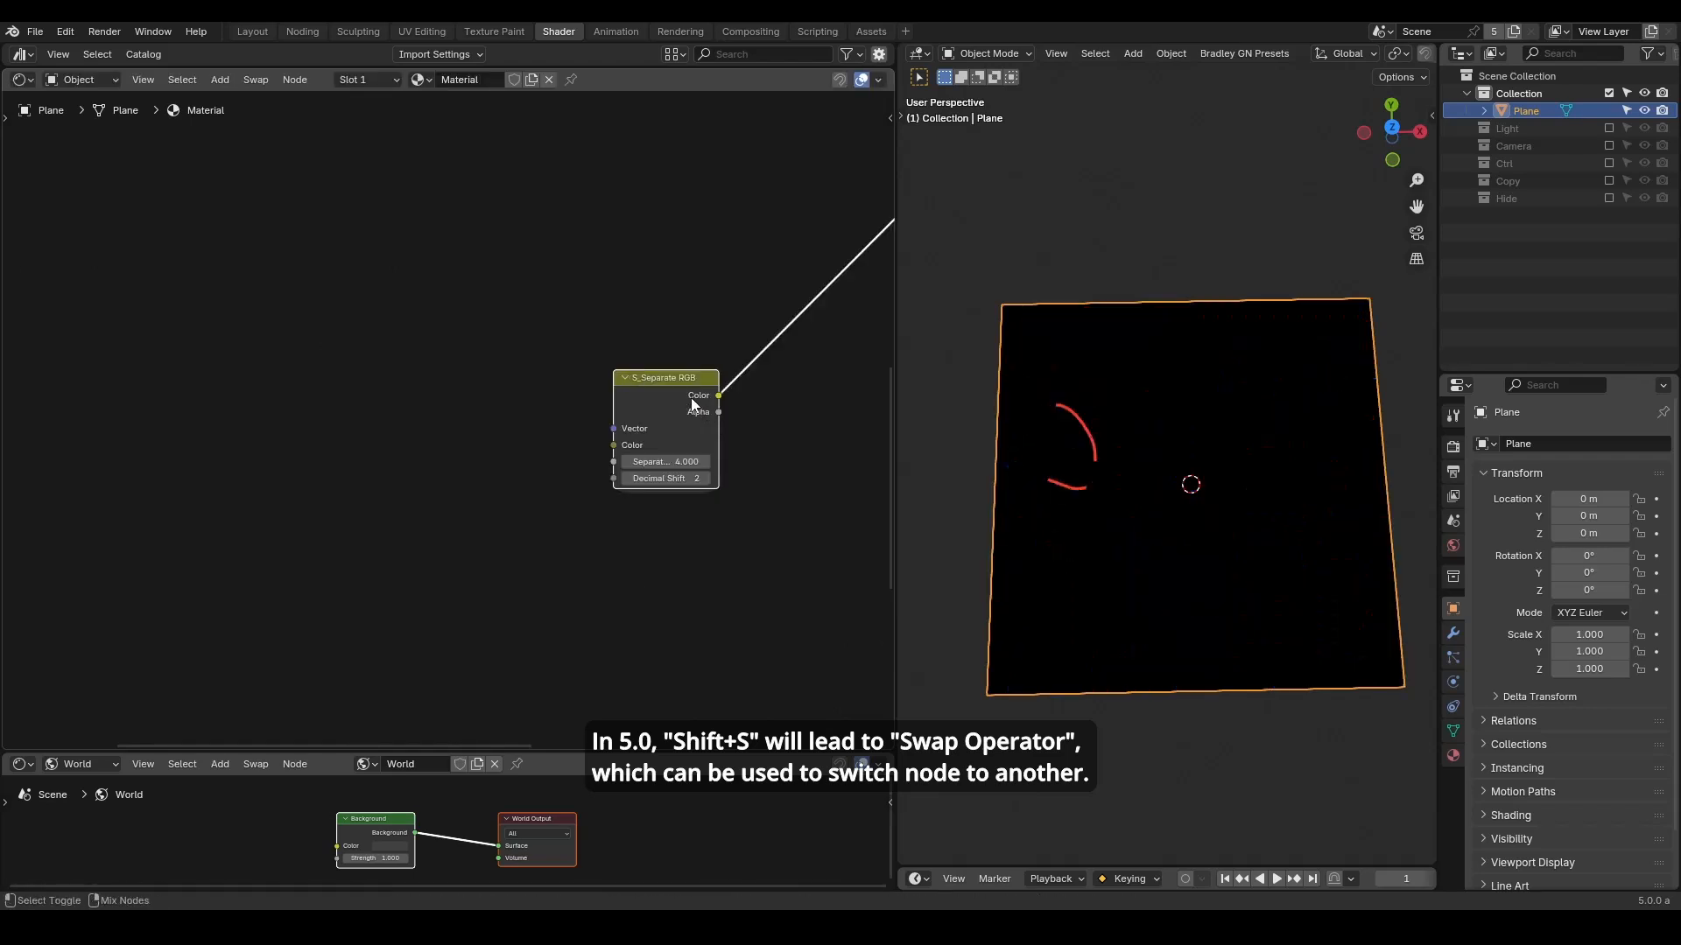
mouse_move(507, 444)
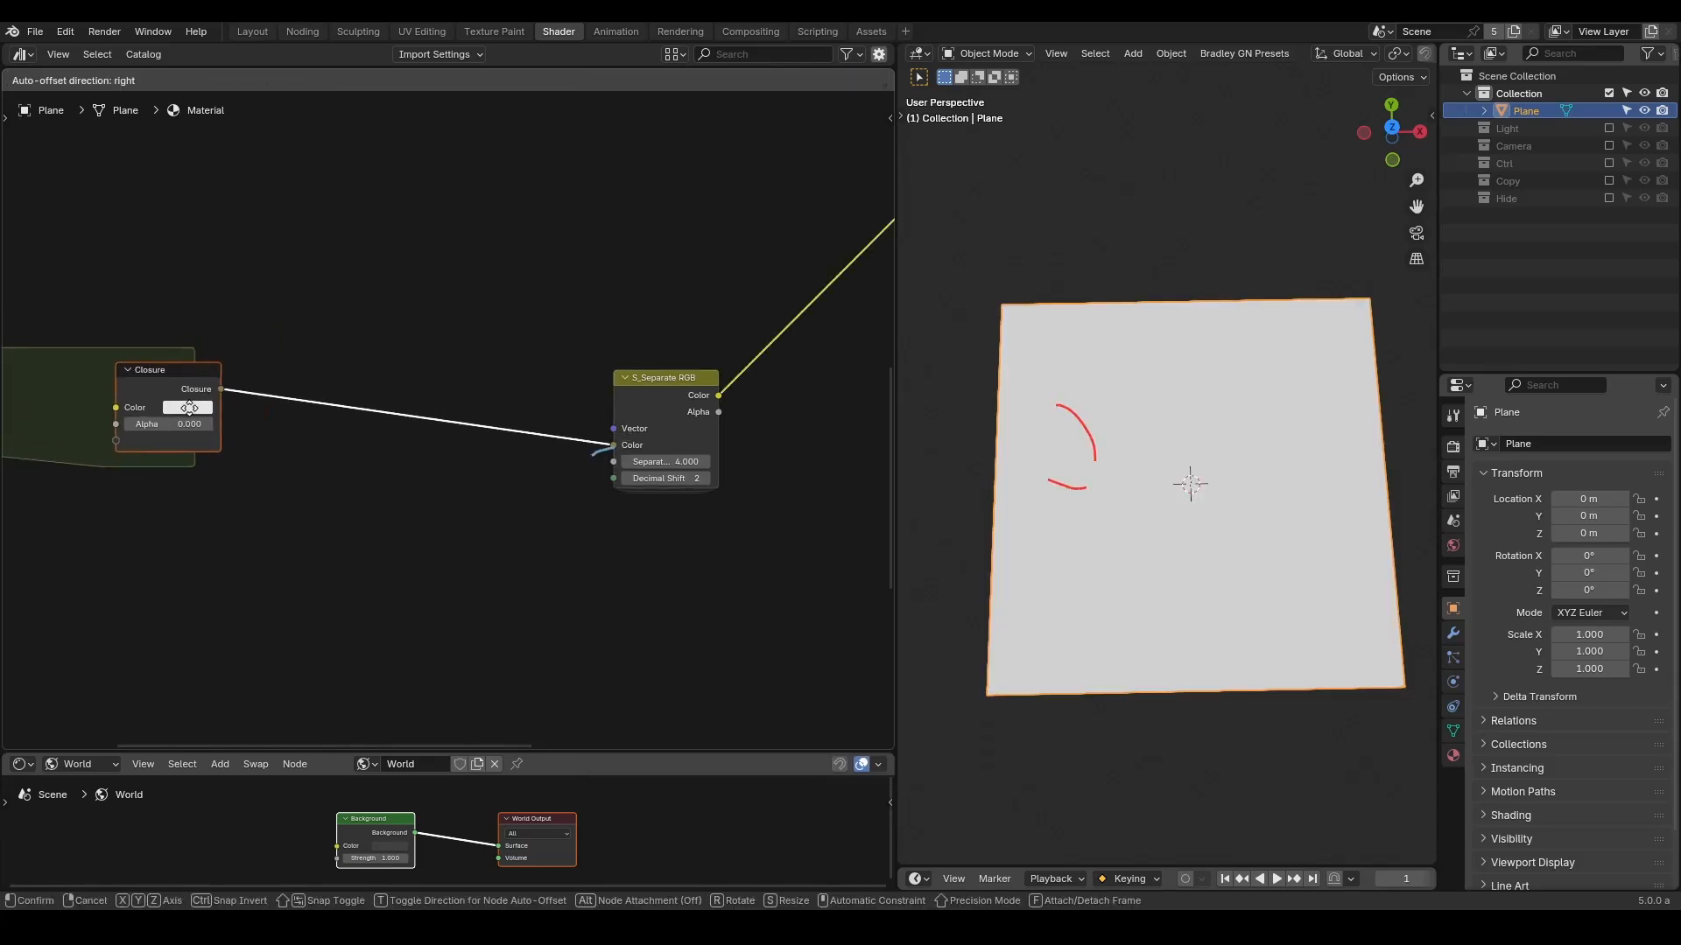
drag(166, 412, 488, 412)
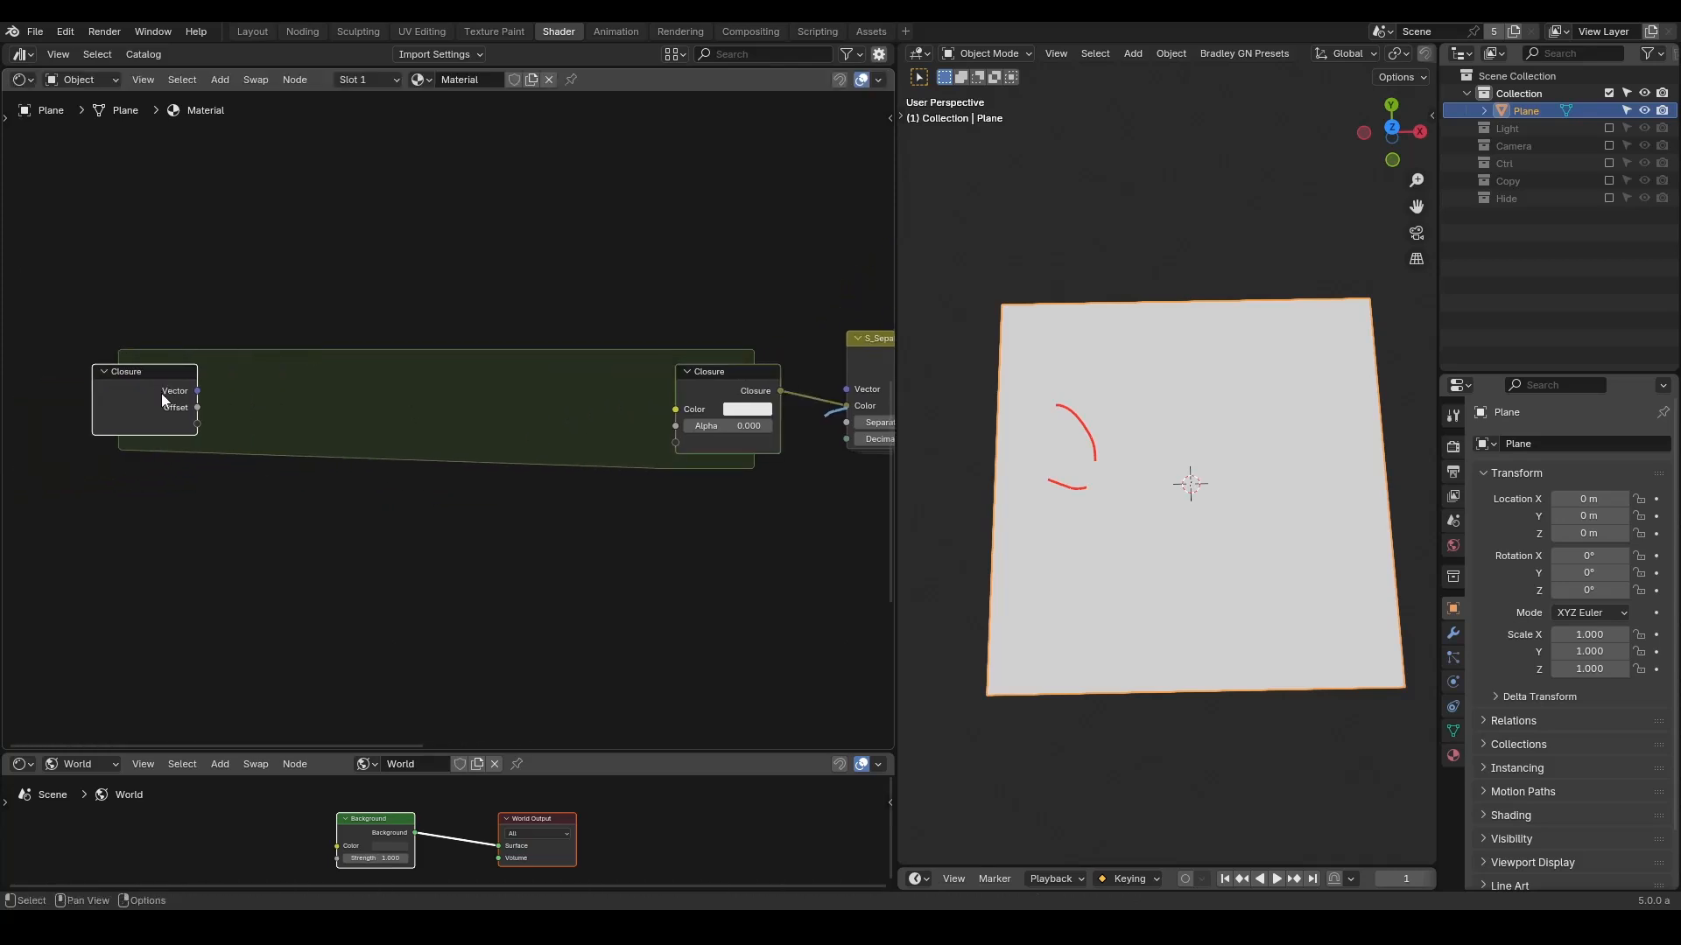
mouse_move(154, 419)
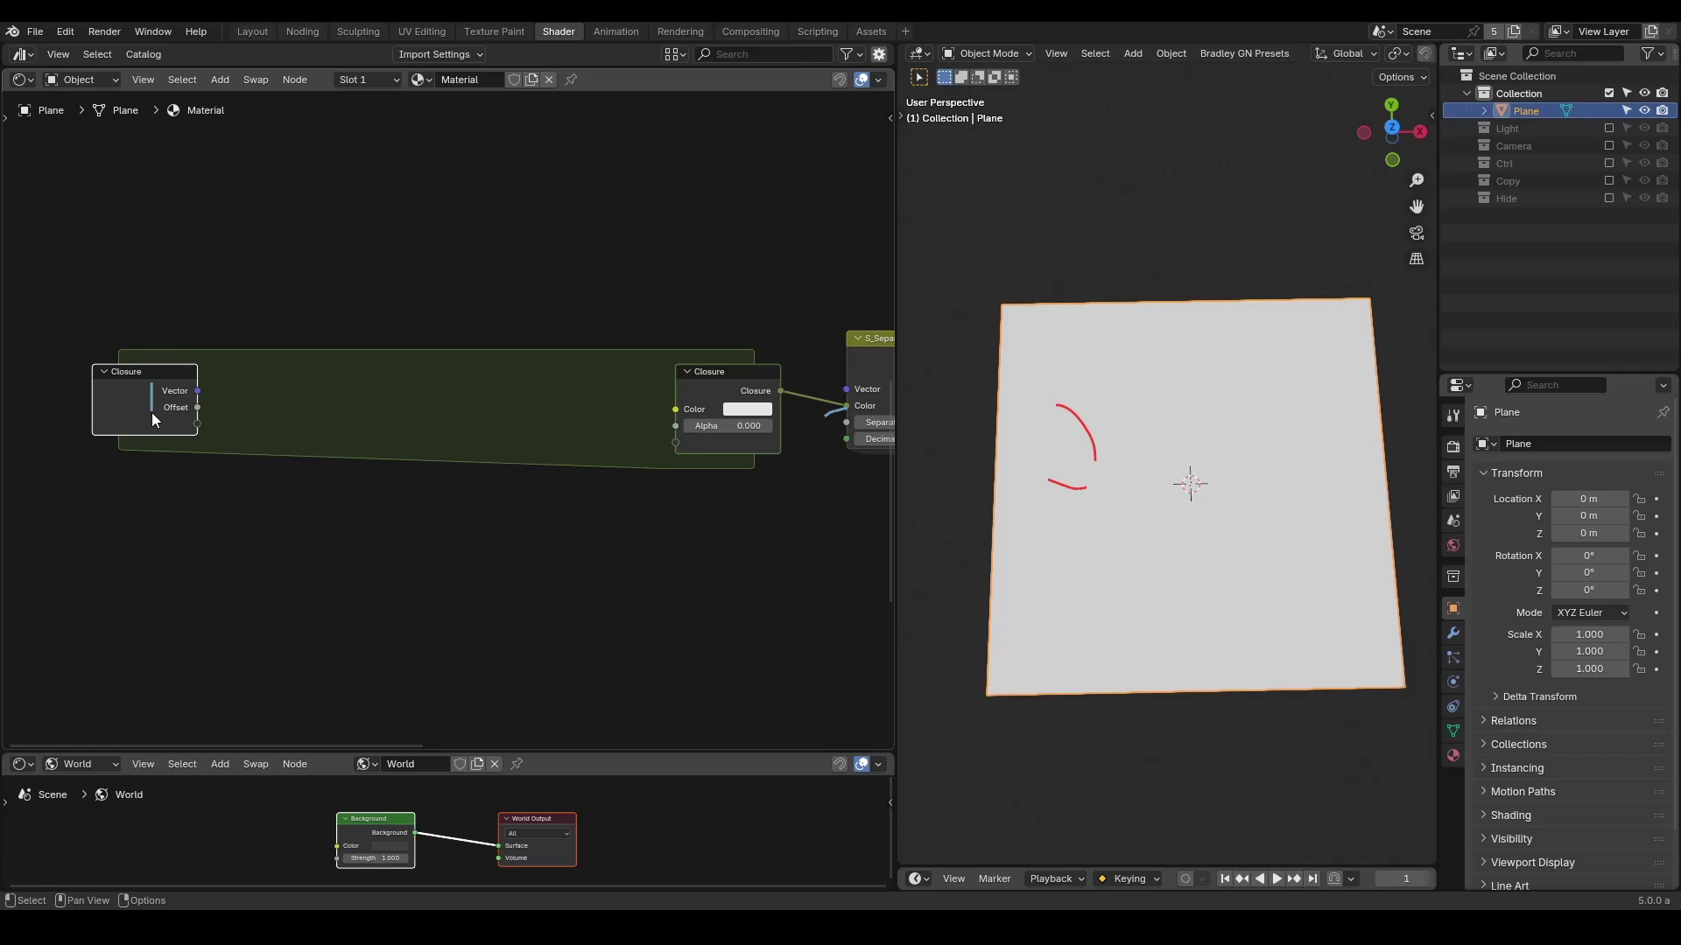
Add a Noise Texture inside the closure followed by a Color Ramp.
text(no)
text(c)
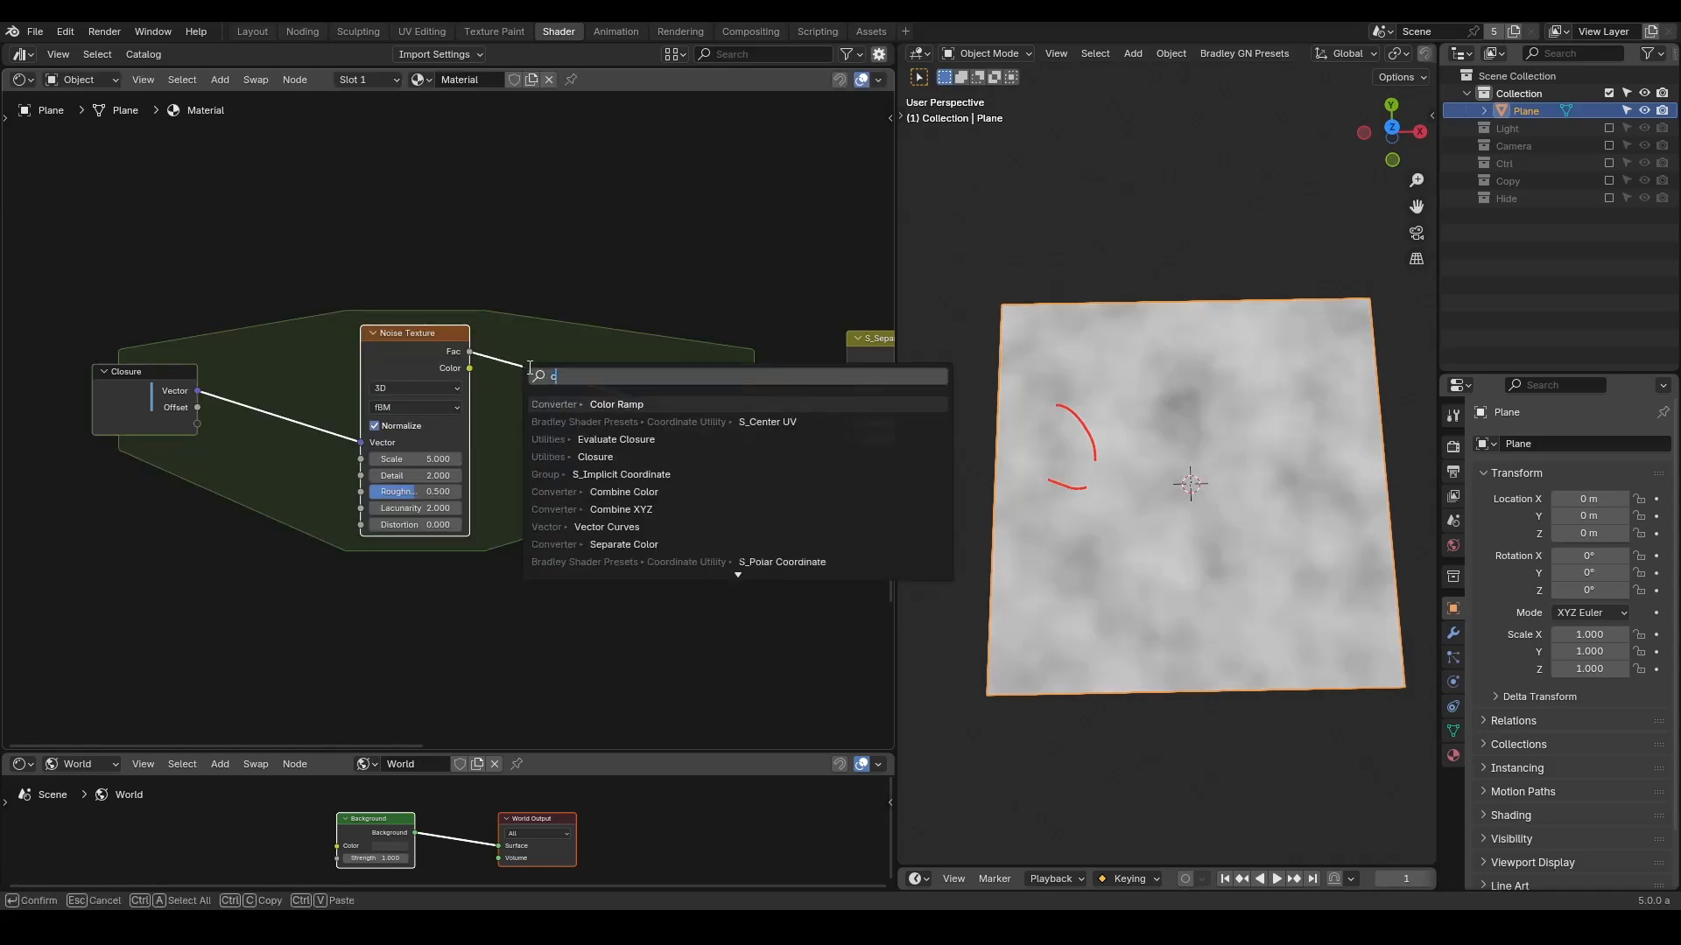
click(615, 405)
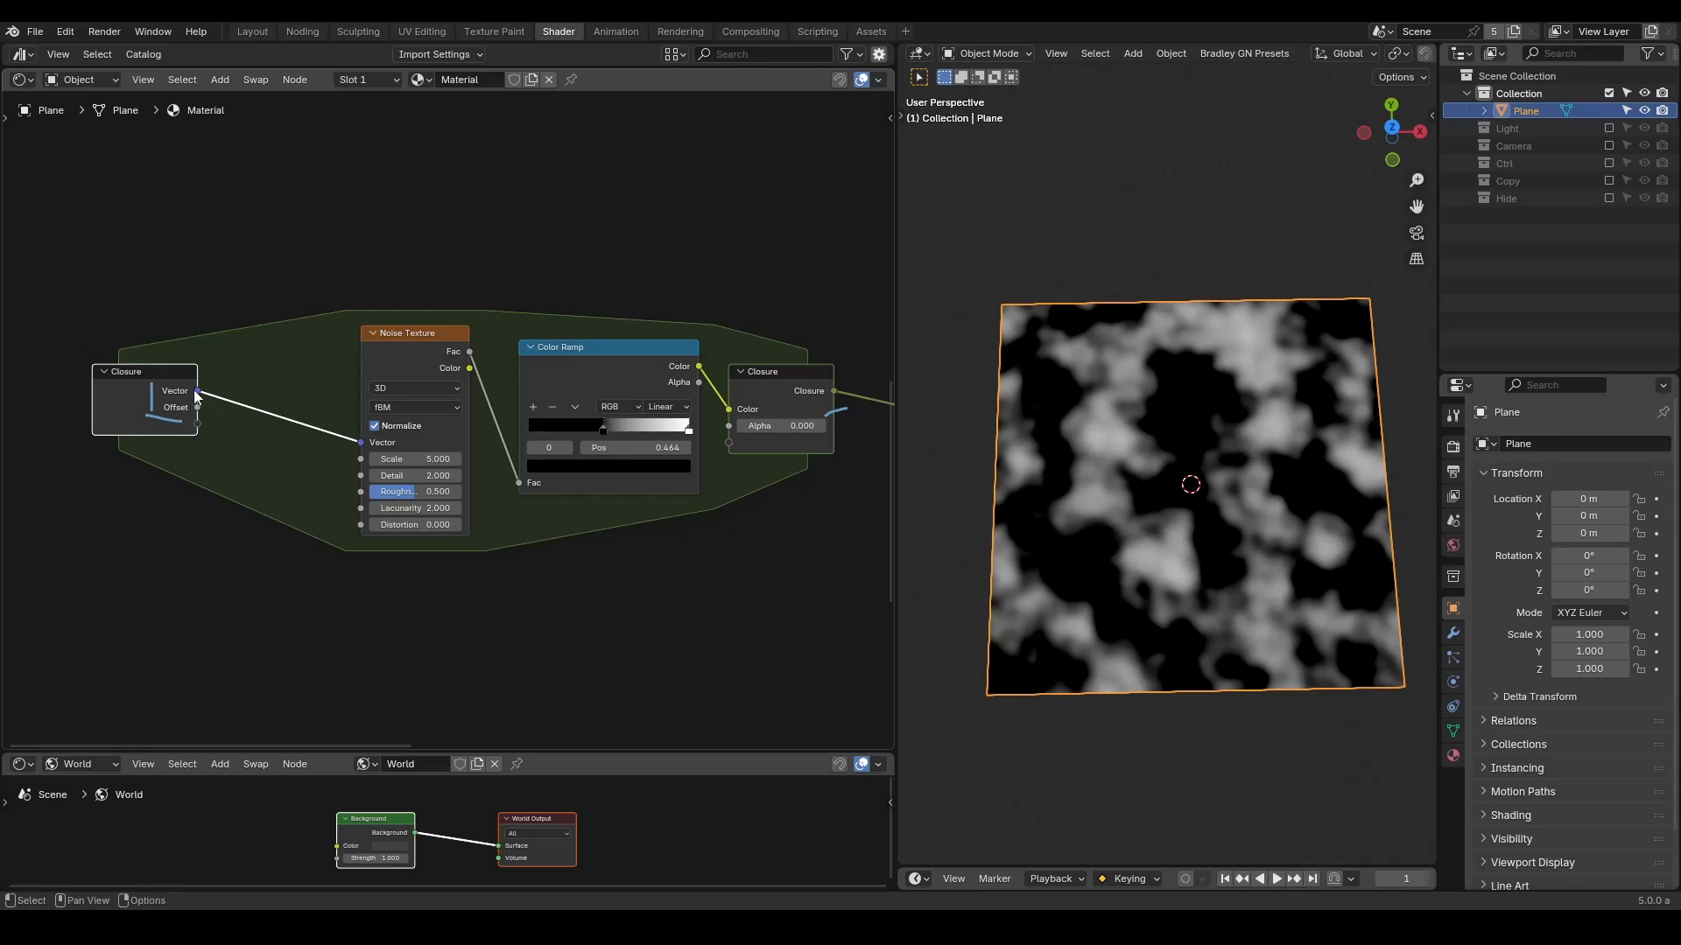
Insert vector Add and Scale nodes before the noise and raise Separation to 7.8.
text(add)
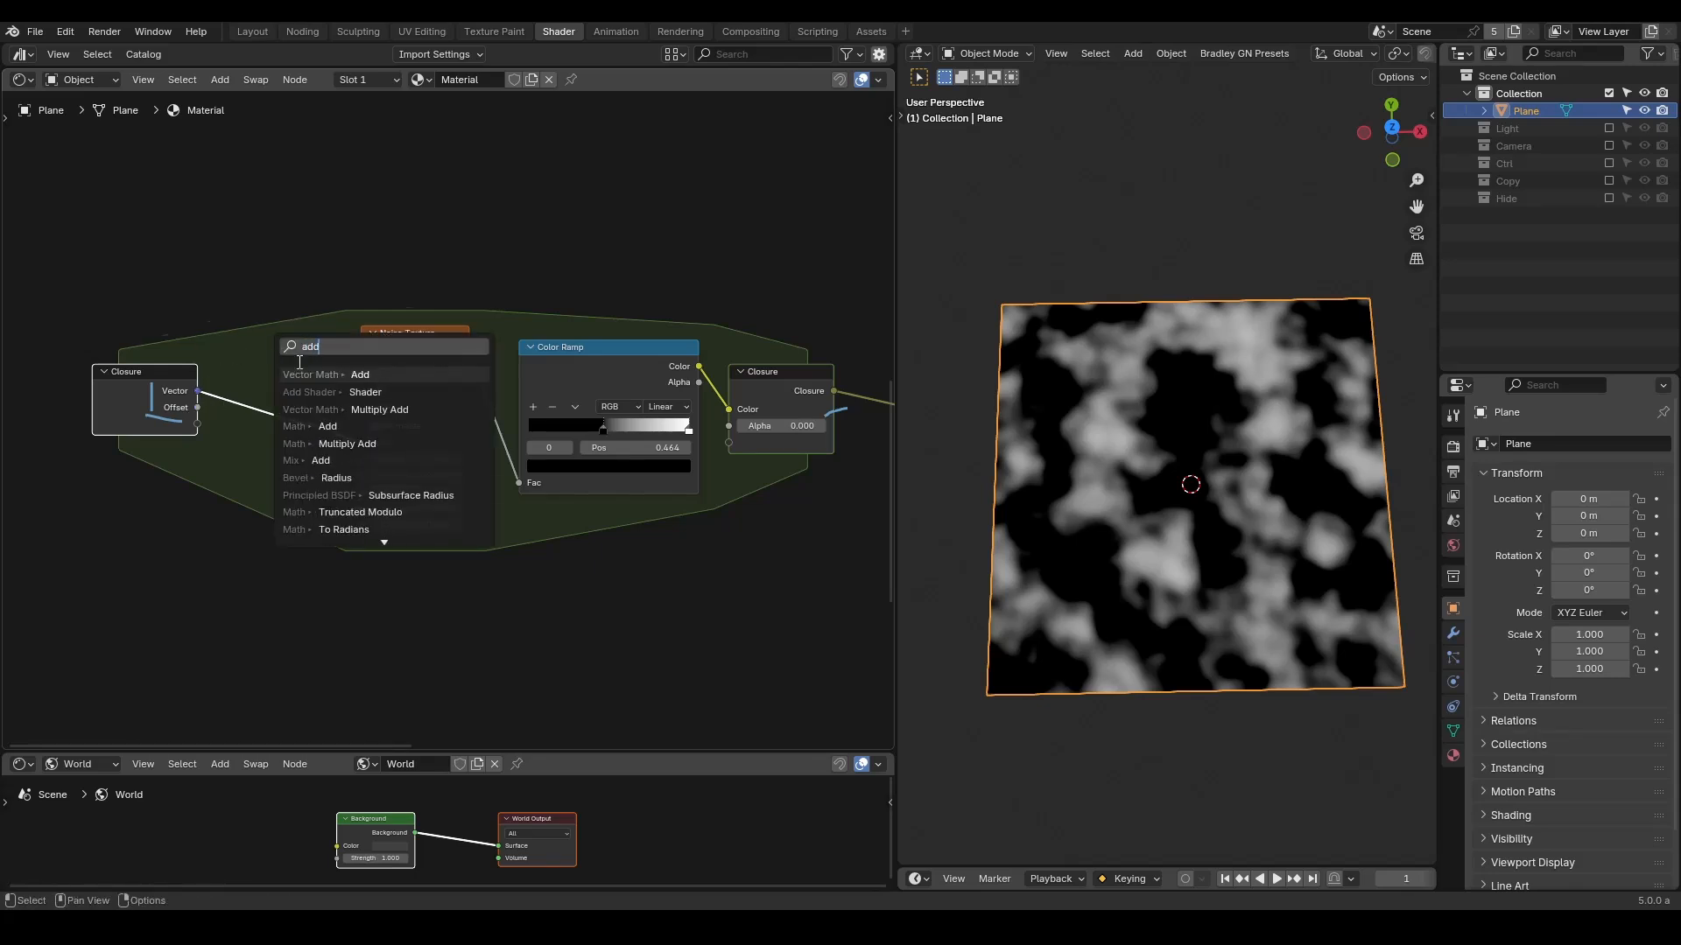
click(360, 374)
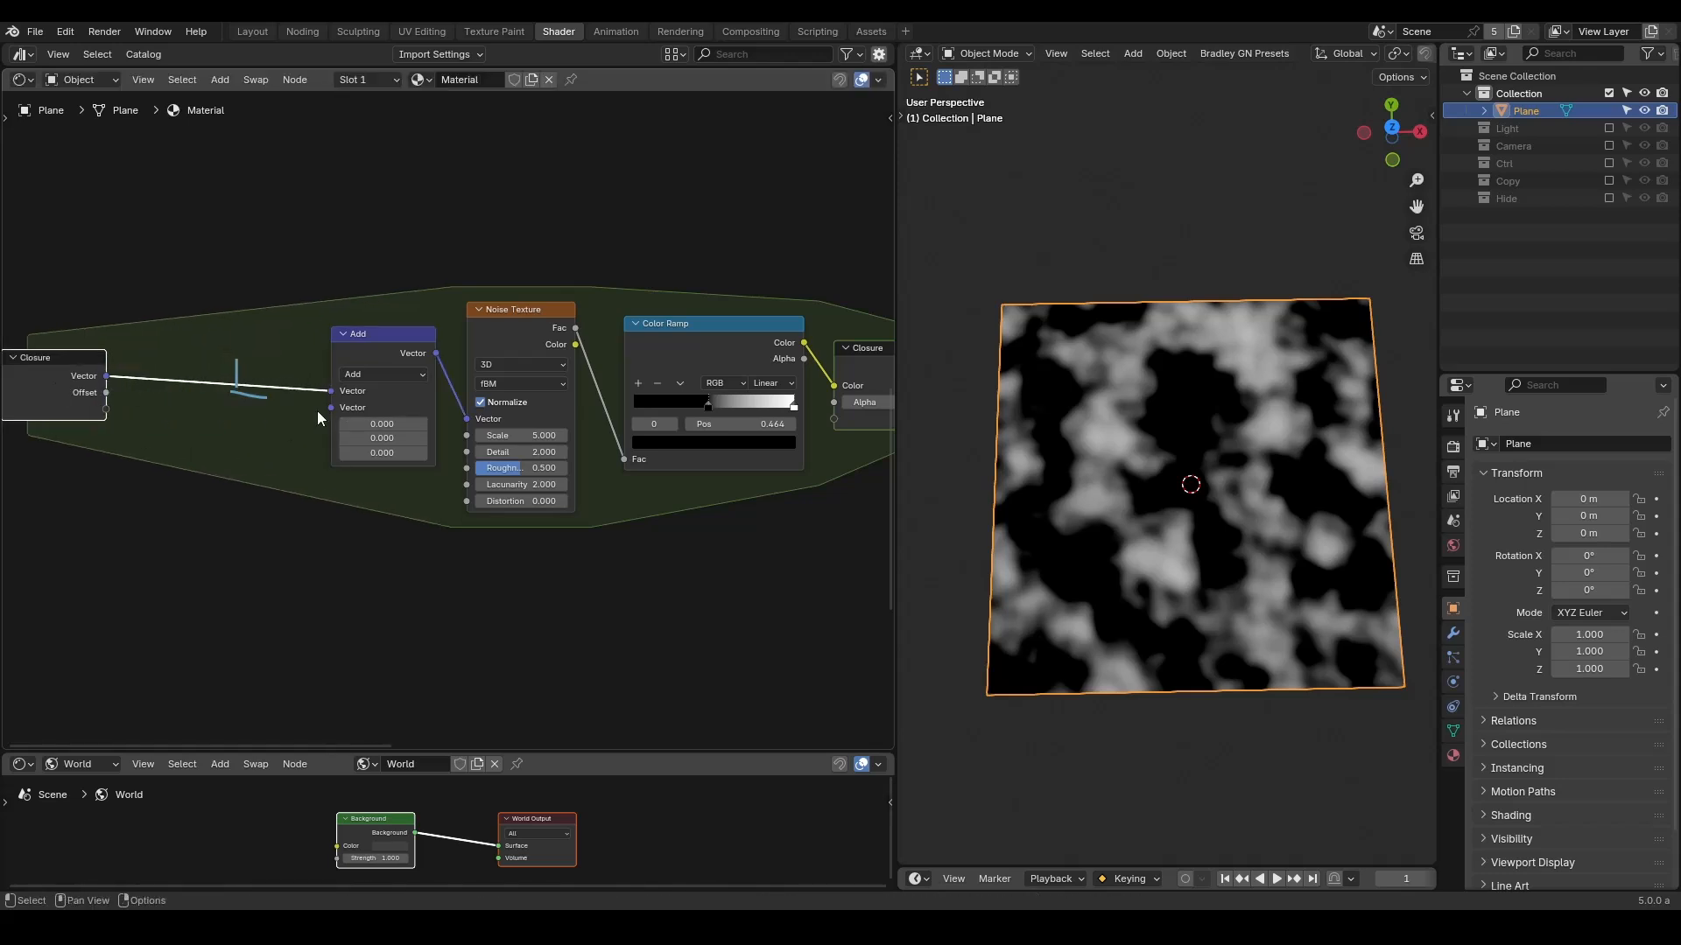
text(scale)
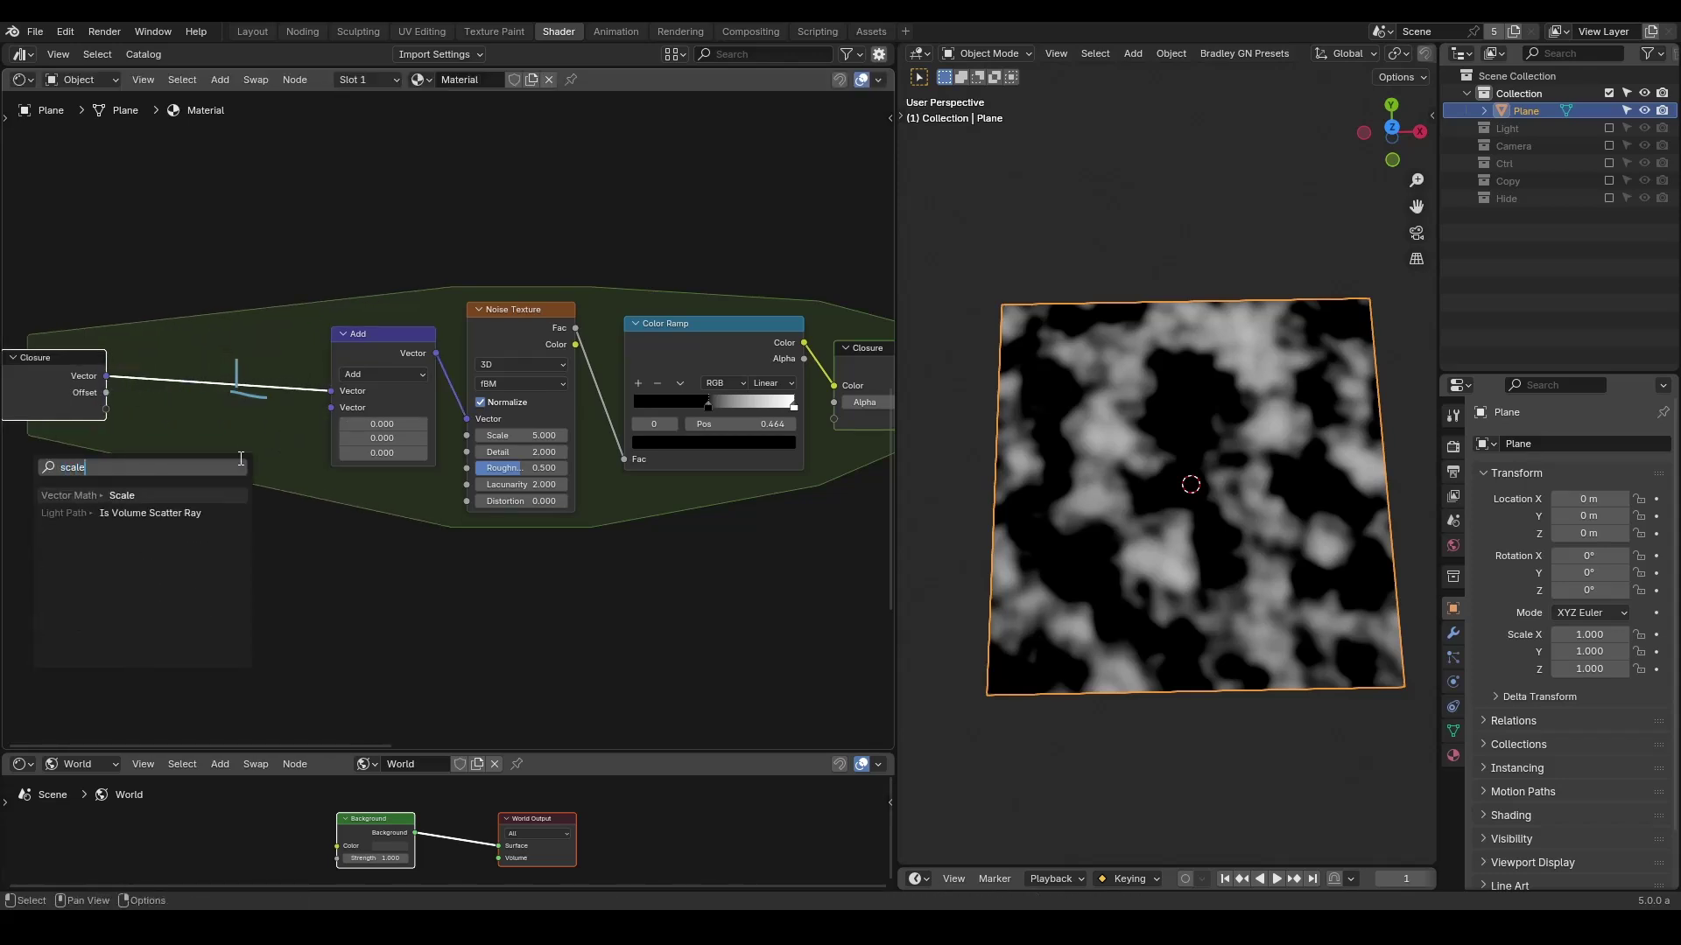
click(121, 495)
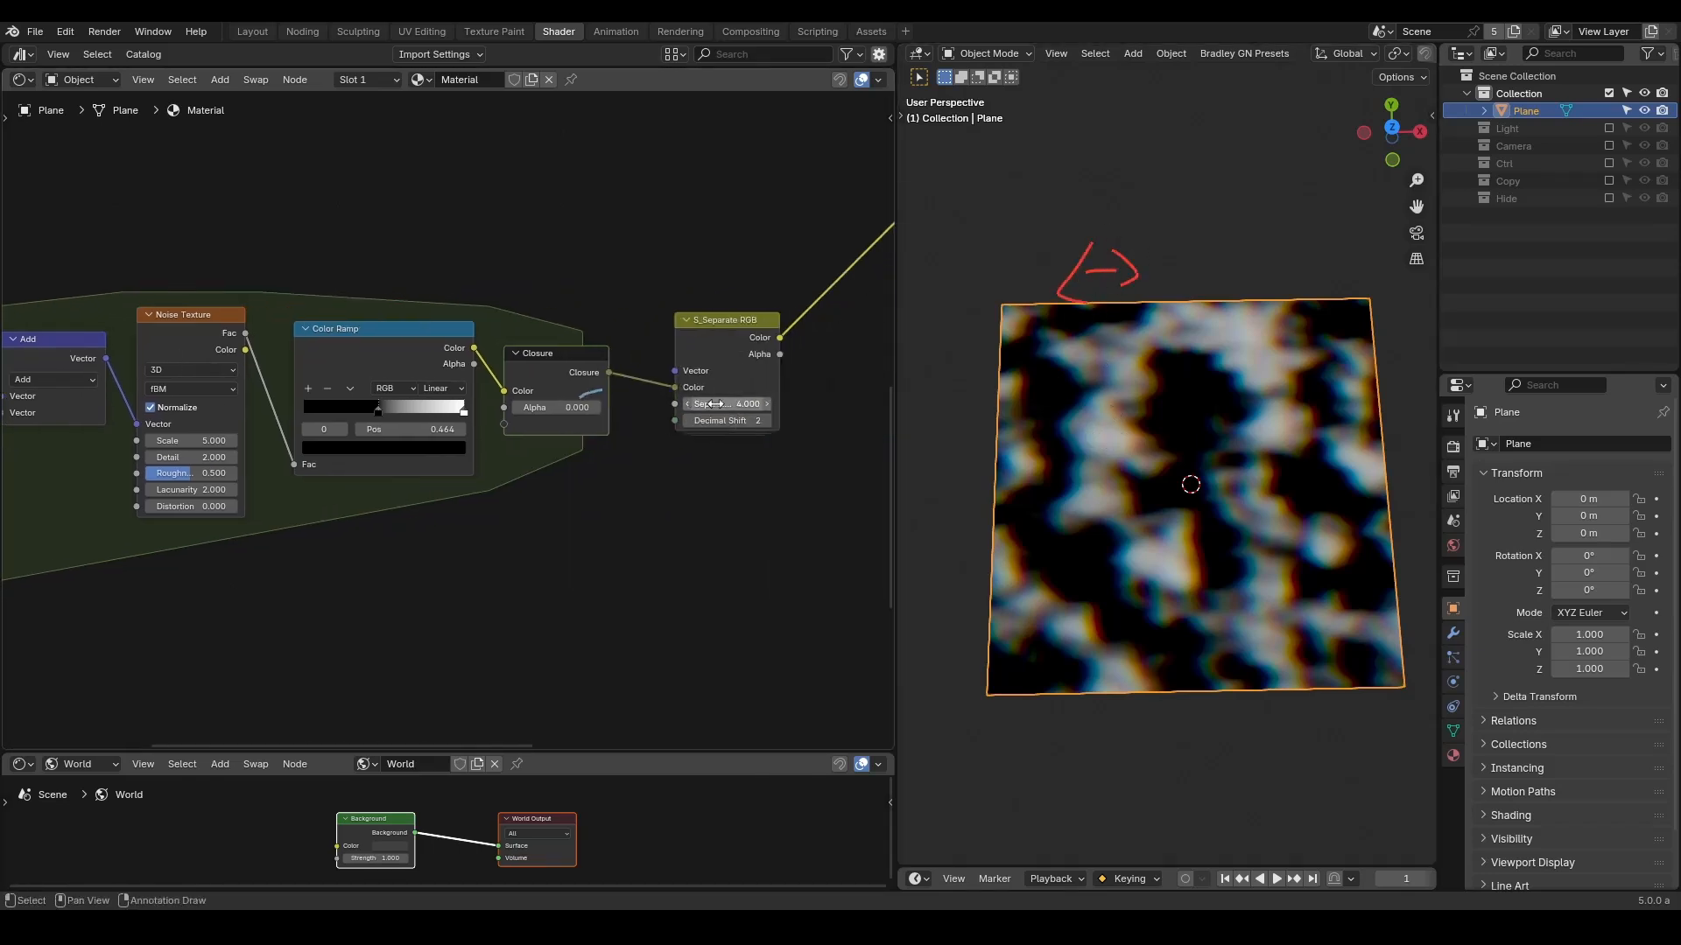
drag(725, 402, 761, 403)
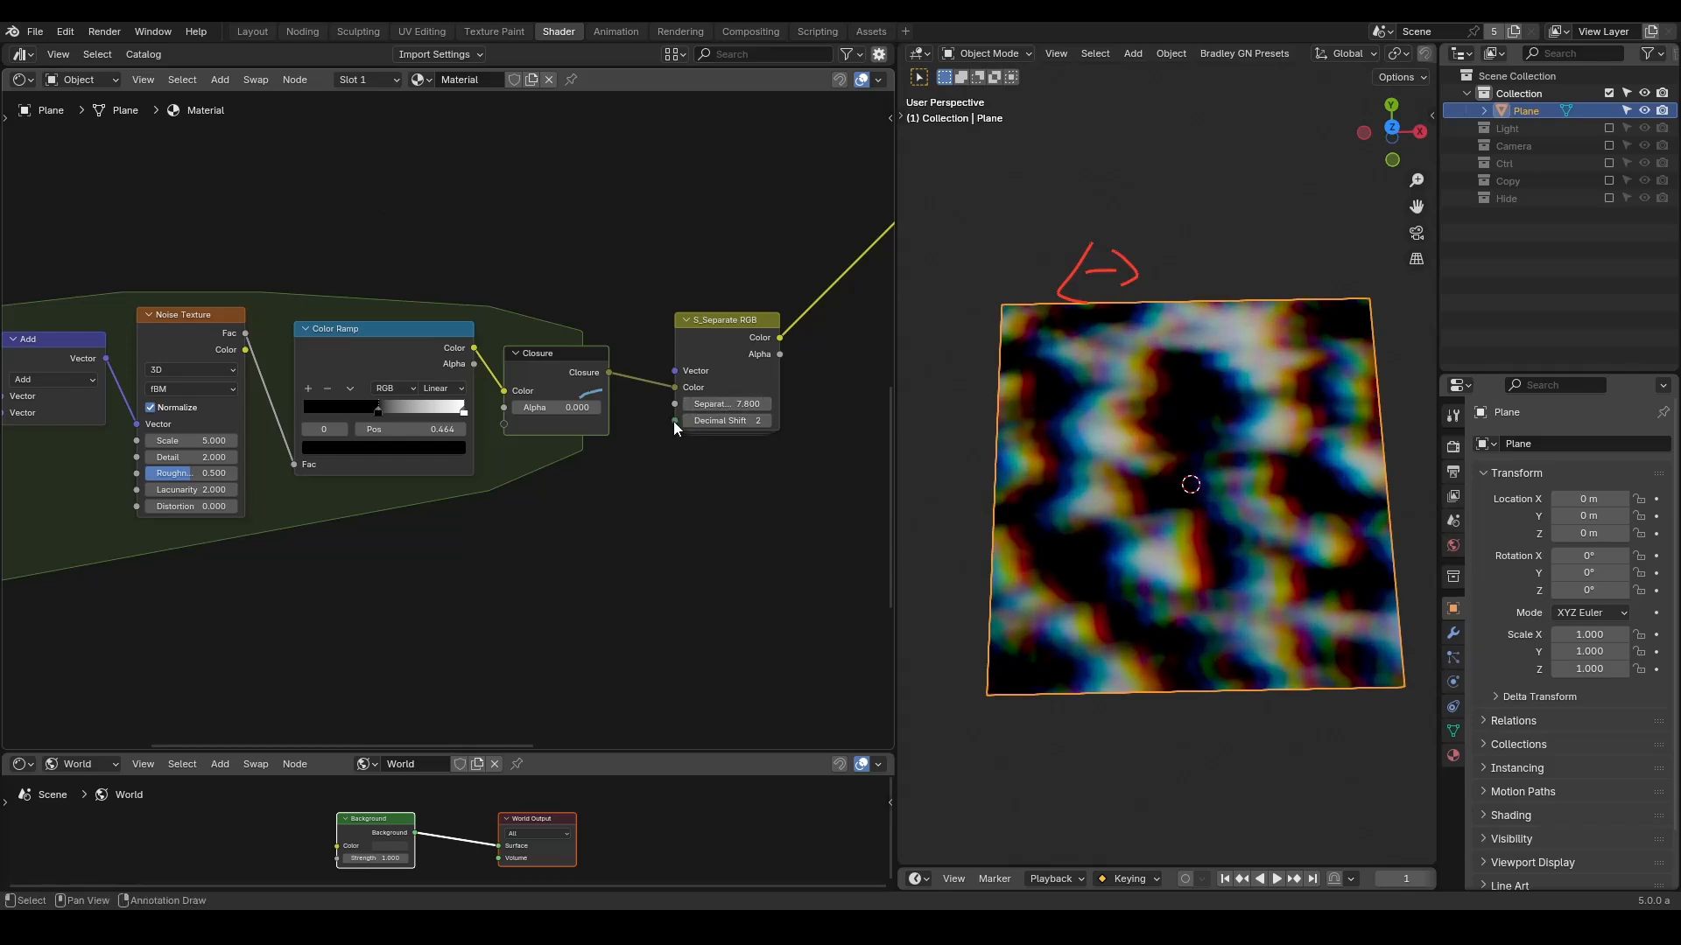
mouse_move(724, 422)
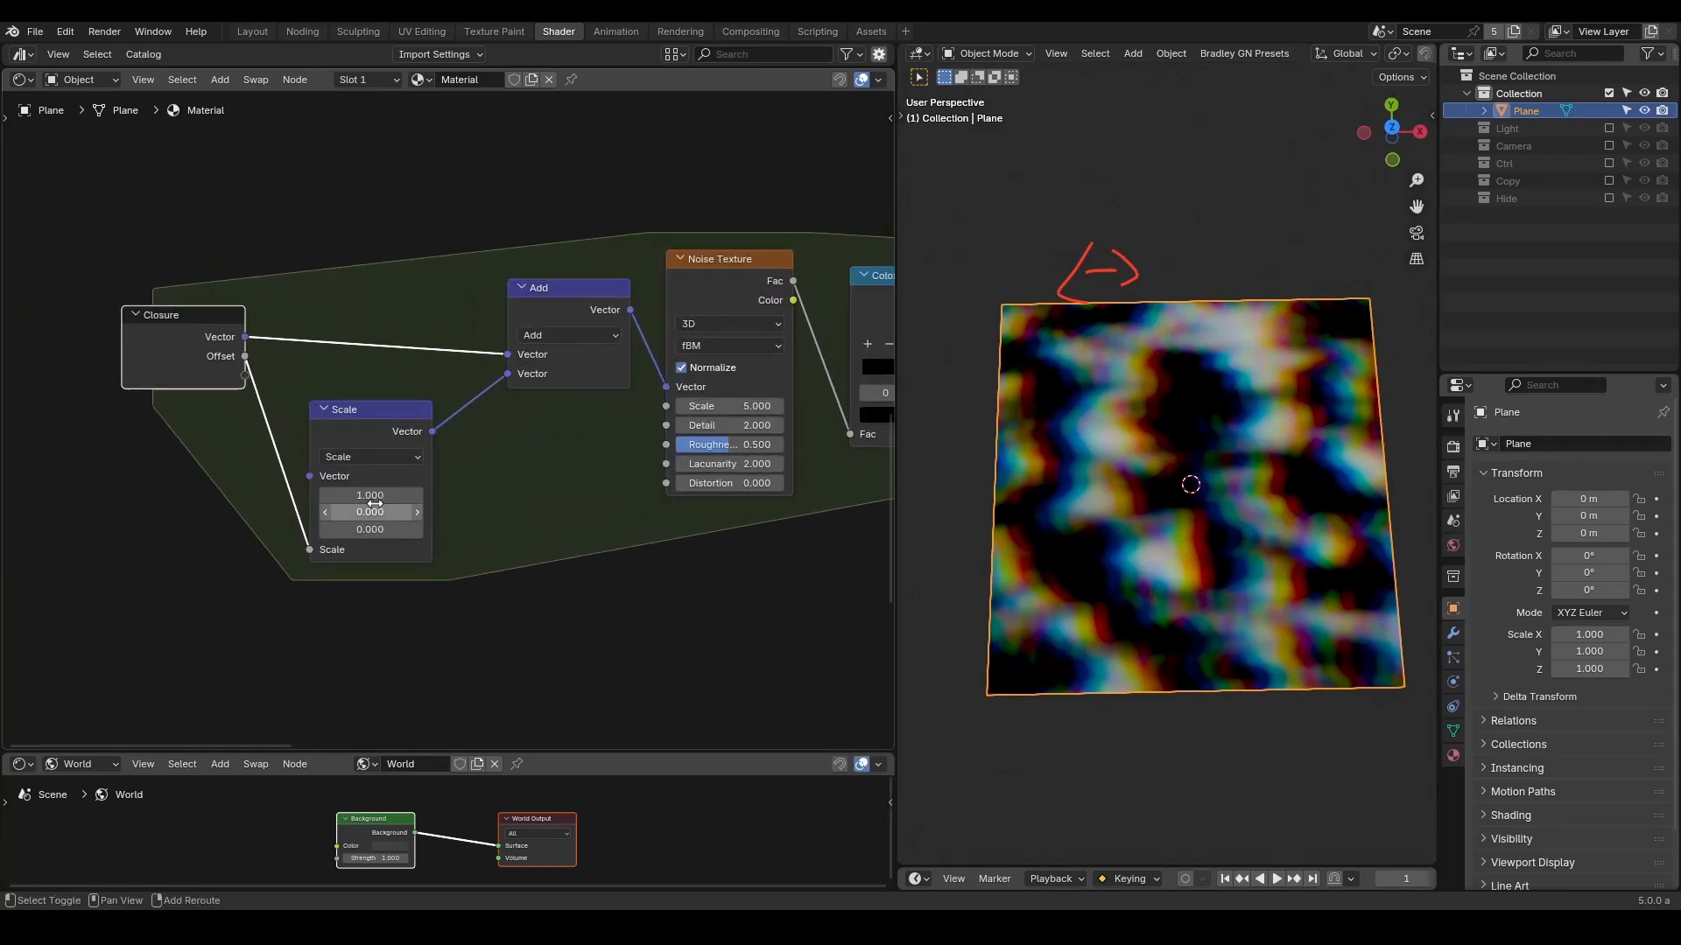
Insert a Vector Rotate node between Scale and Add with a few-degree angle.
drag(370, 511, 386, 511)
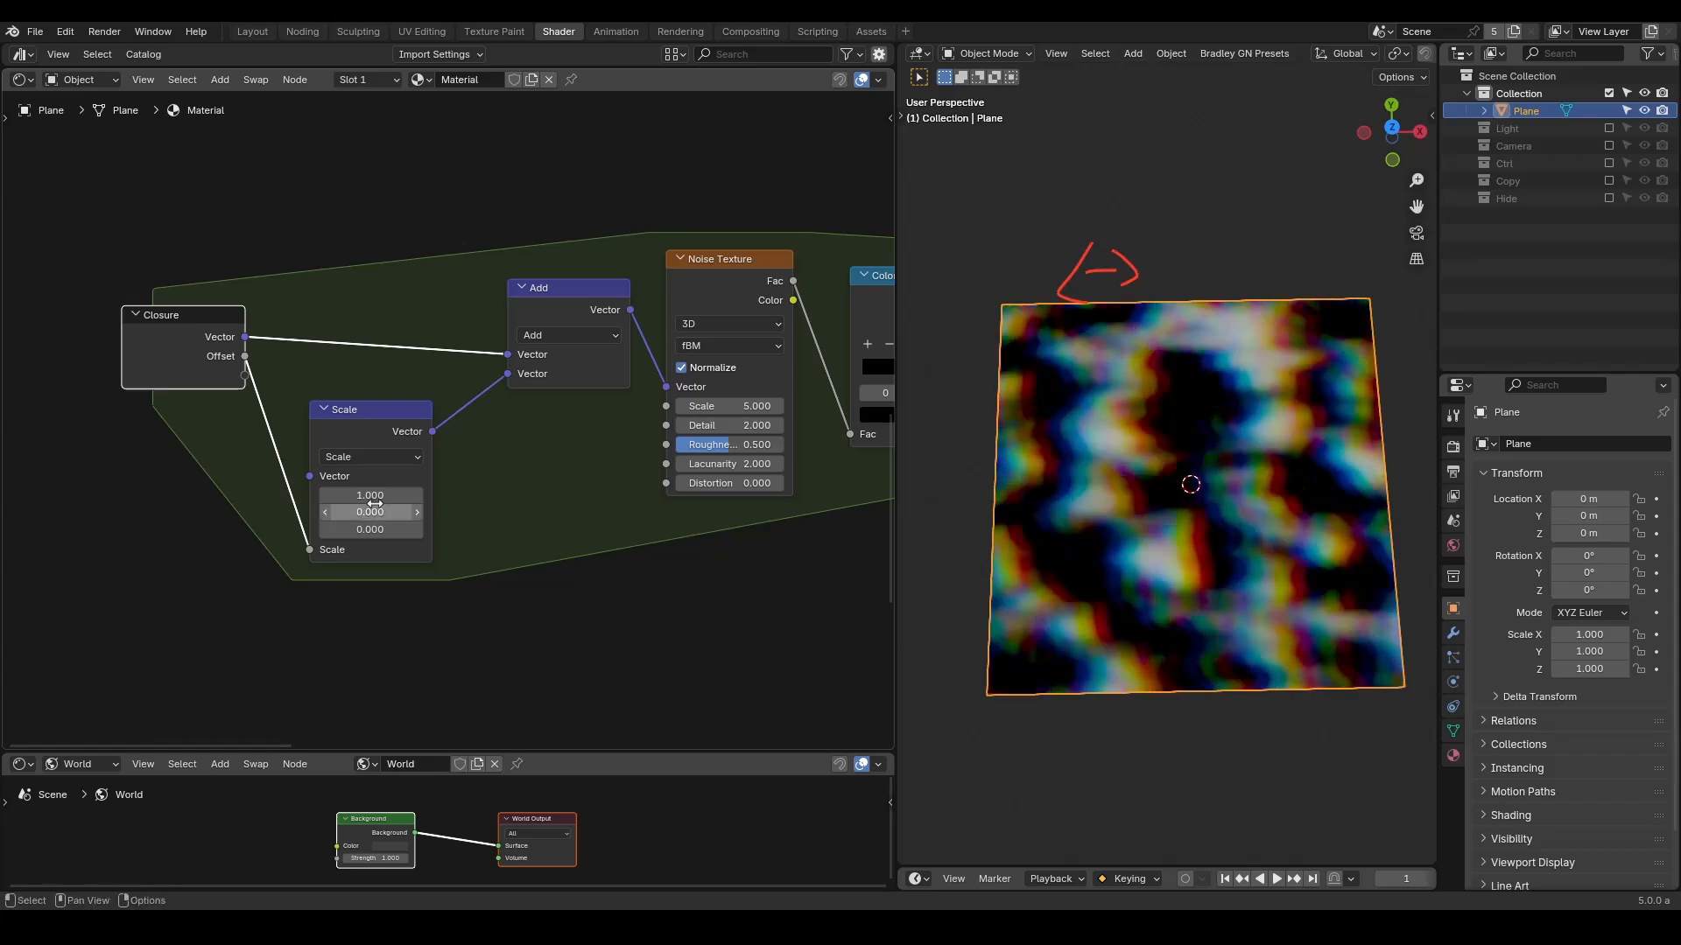
text(vect)
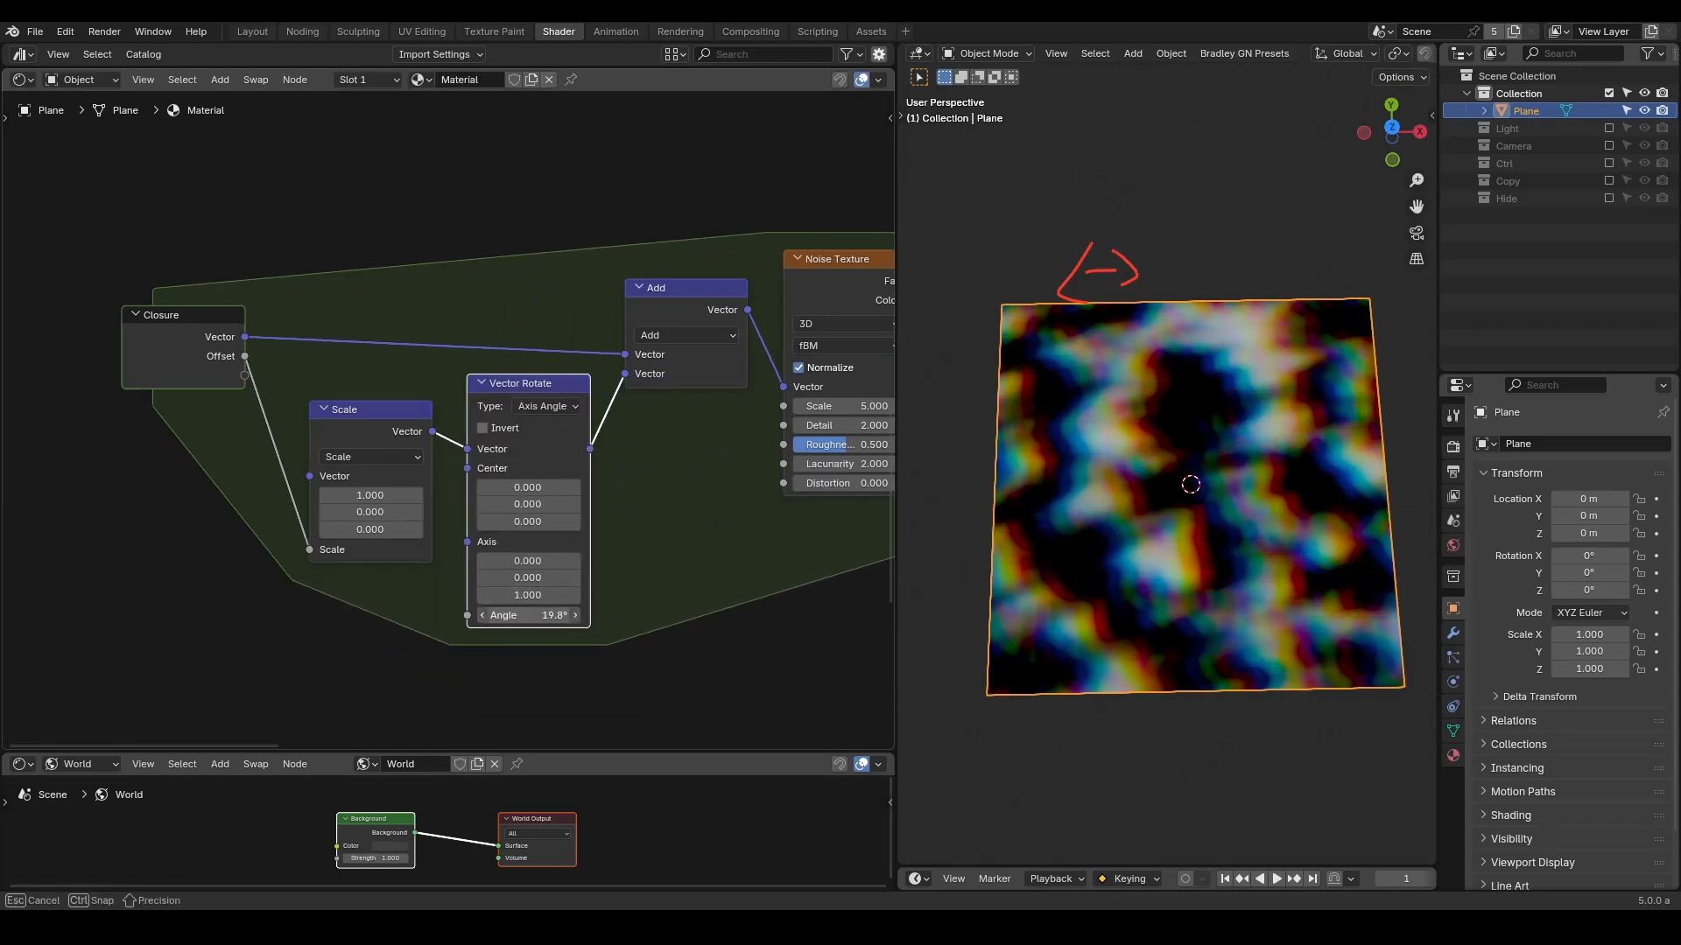
drag(527, 615, 493, 615)
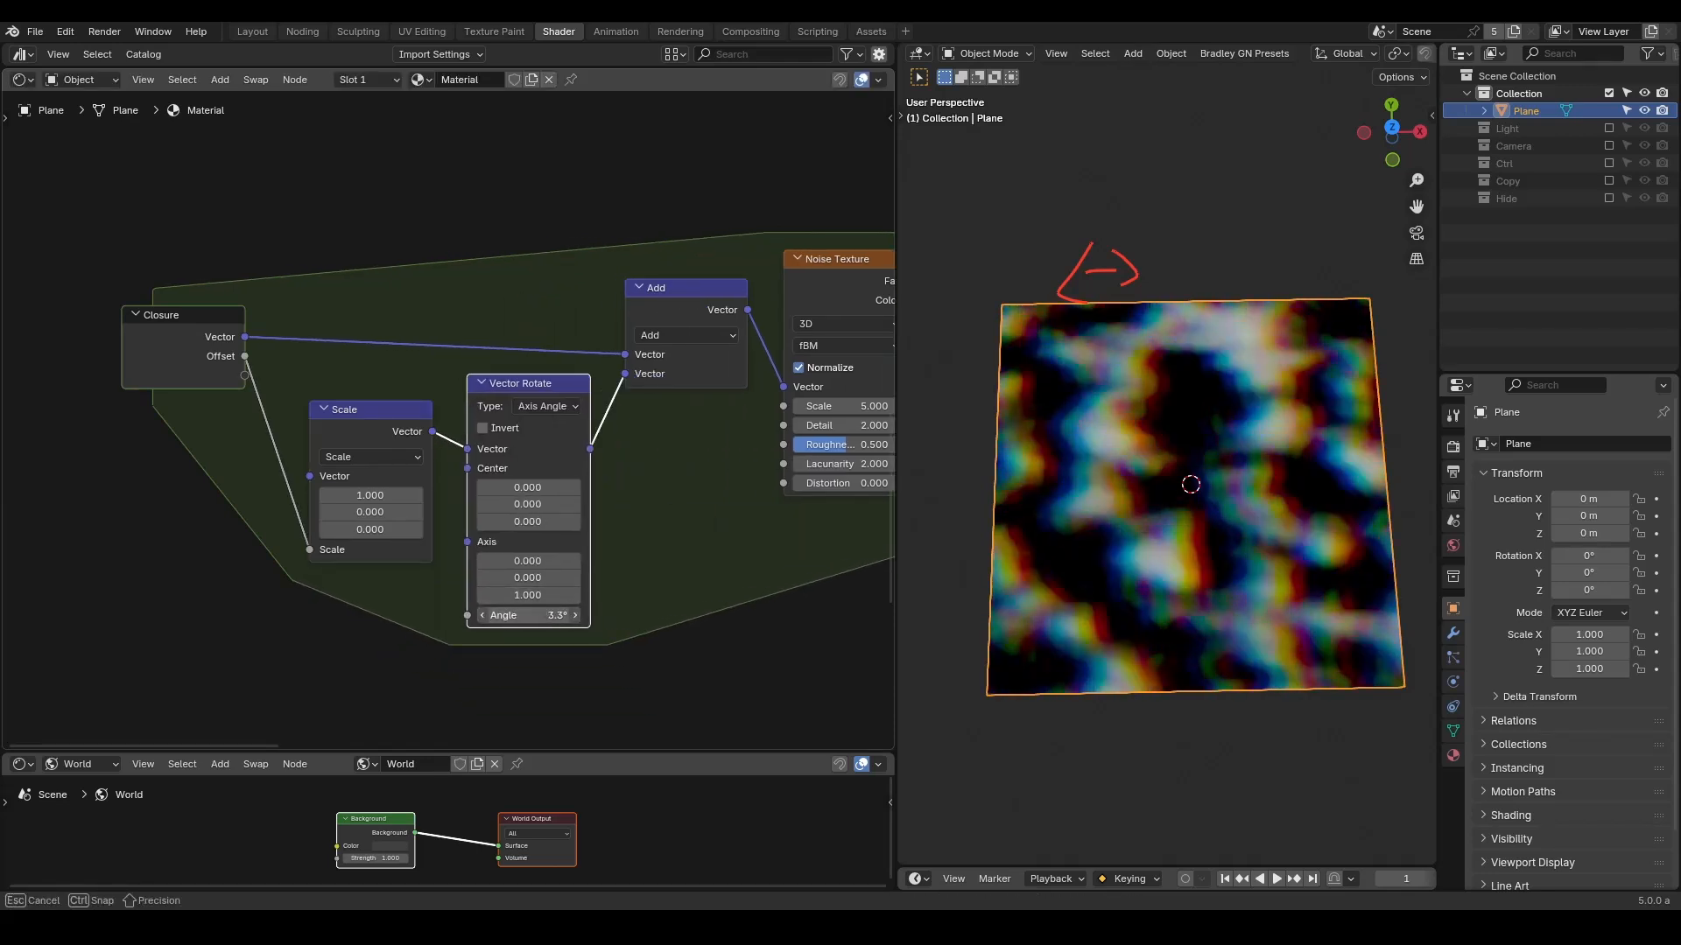
drag(525, 614, 600, 614)
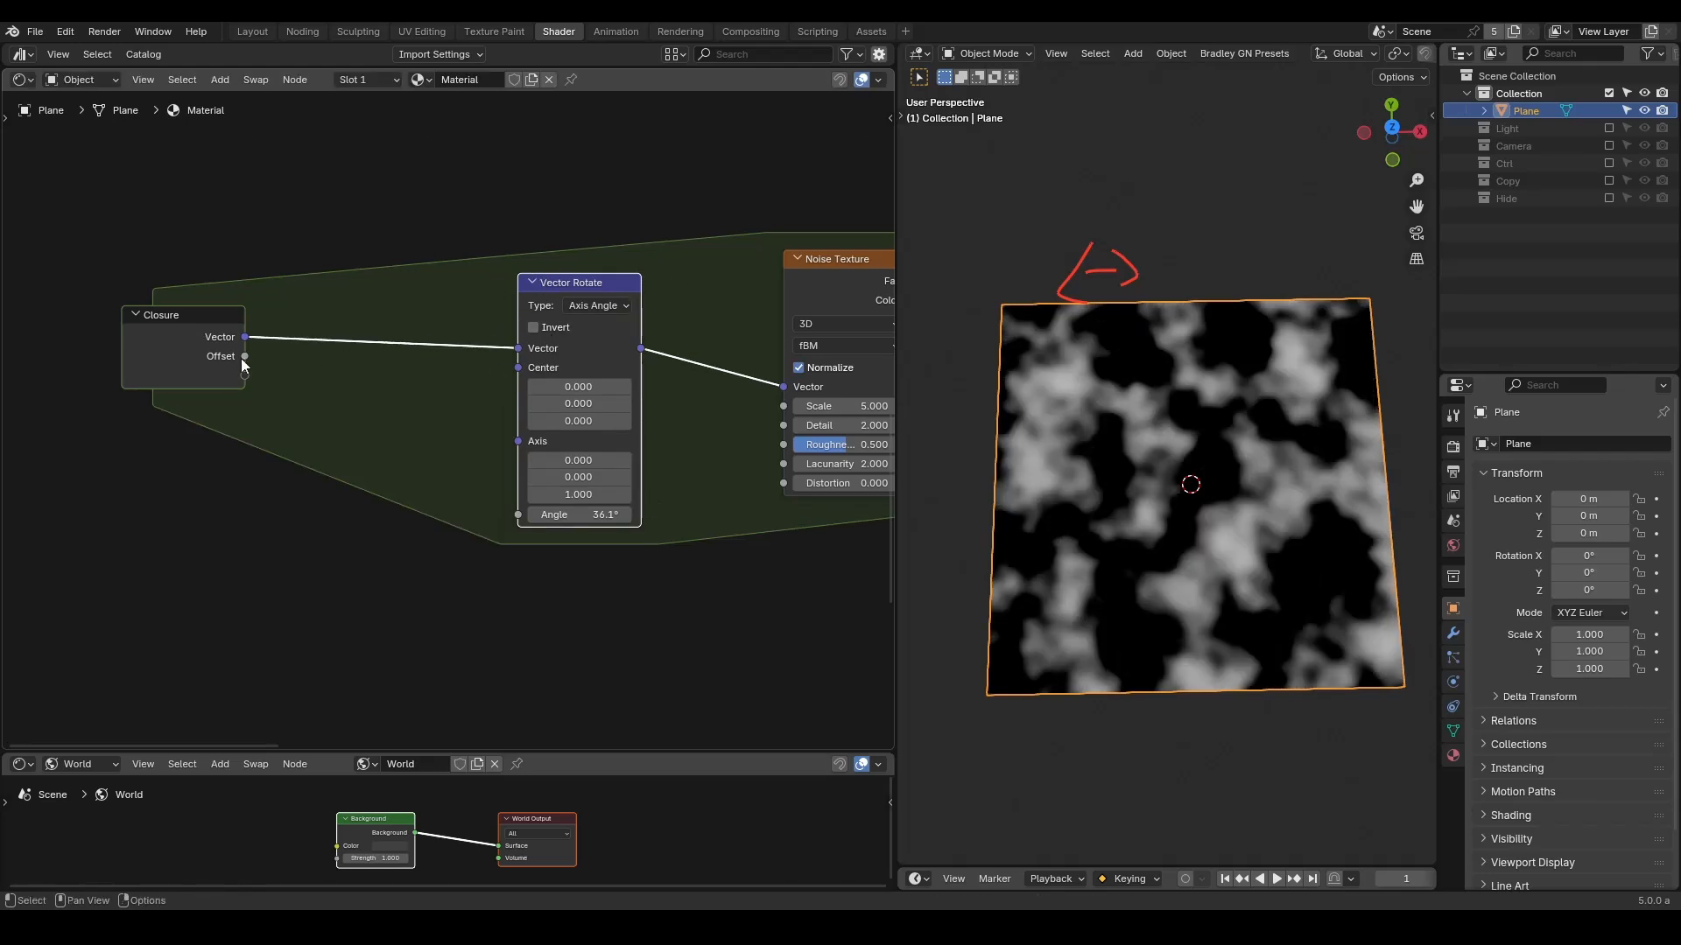
Drive the rotation angle from offset via a 1.8 Multiply node and mark plane corners 0,0 and 1,1.
drag(244, 356, 516, 514)
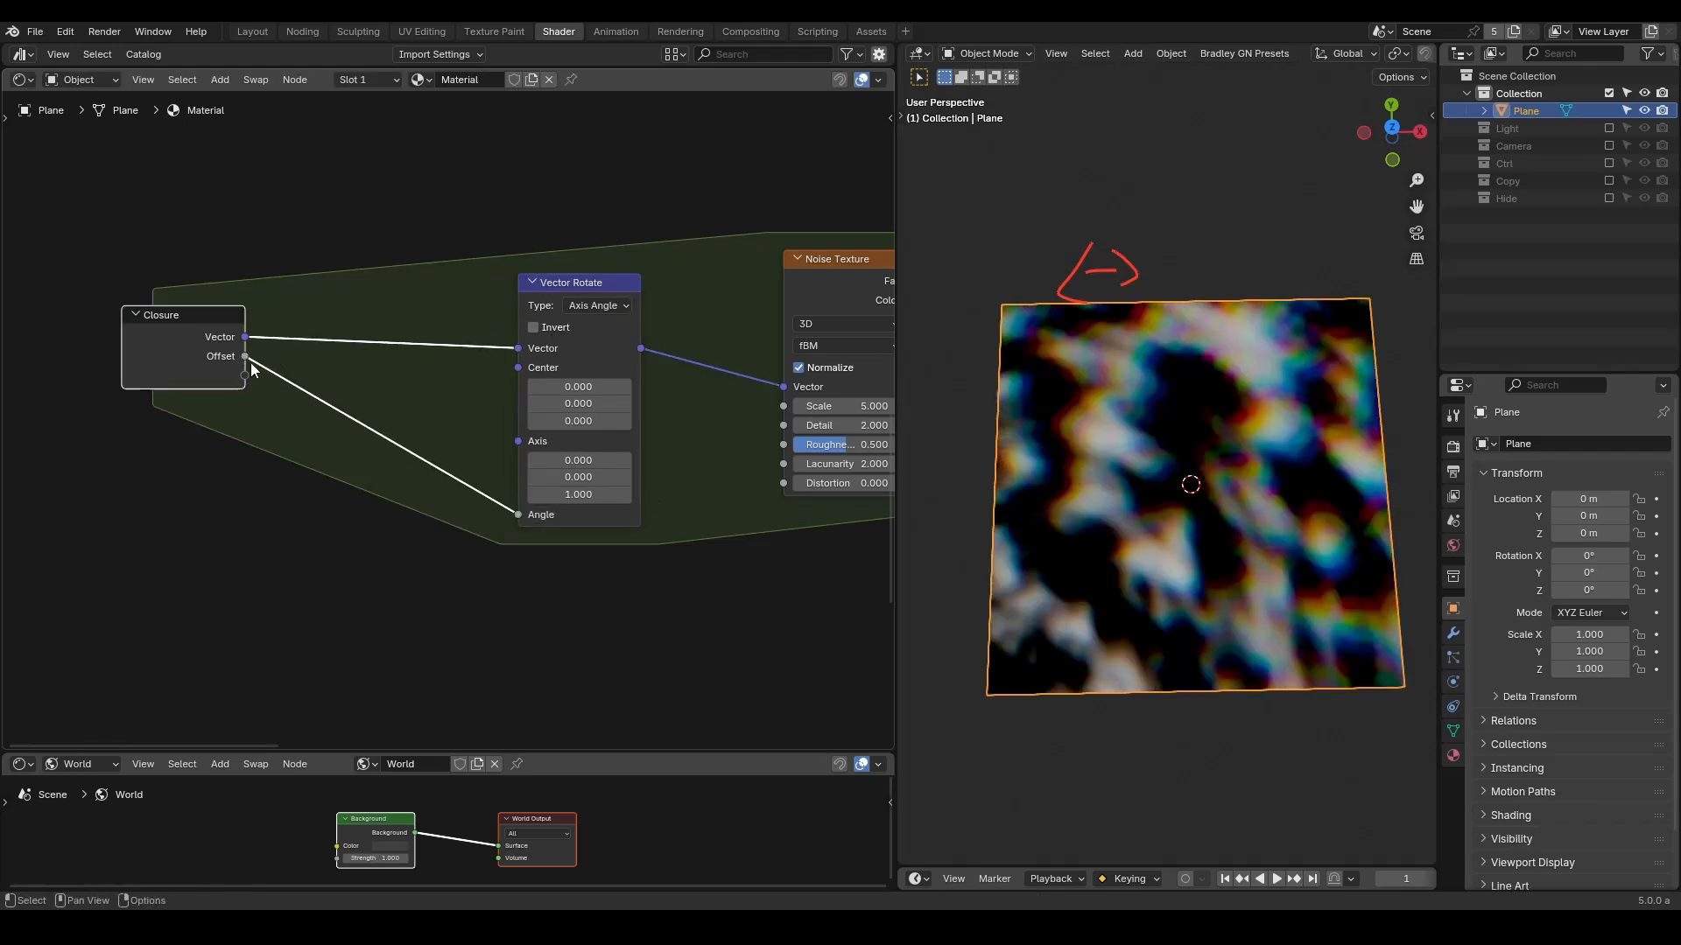
text(mult)
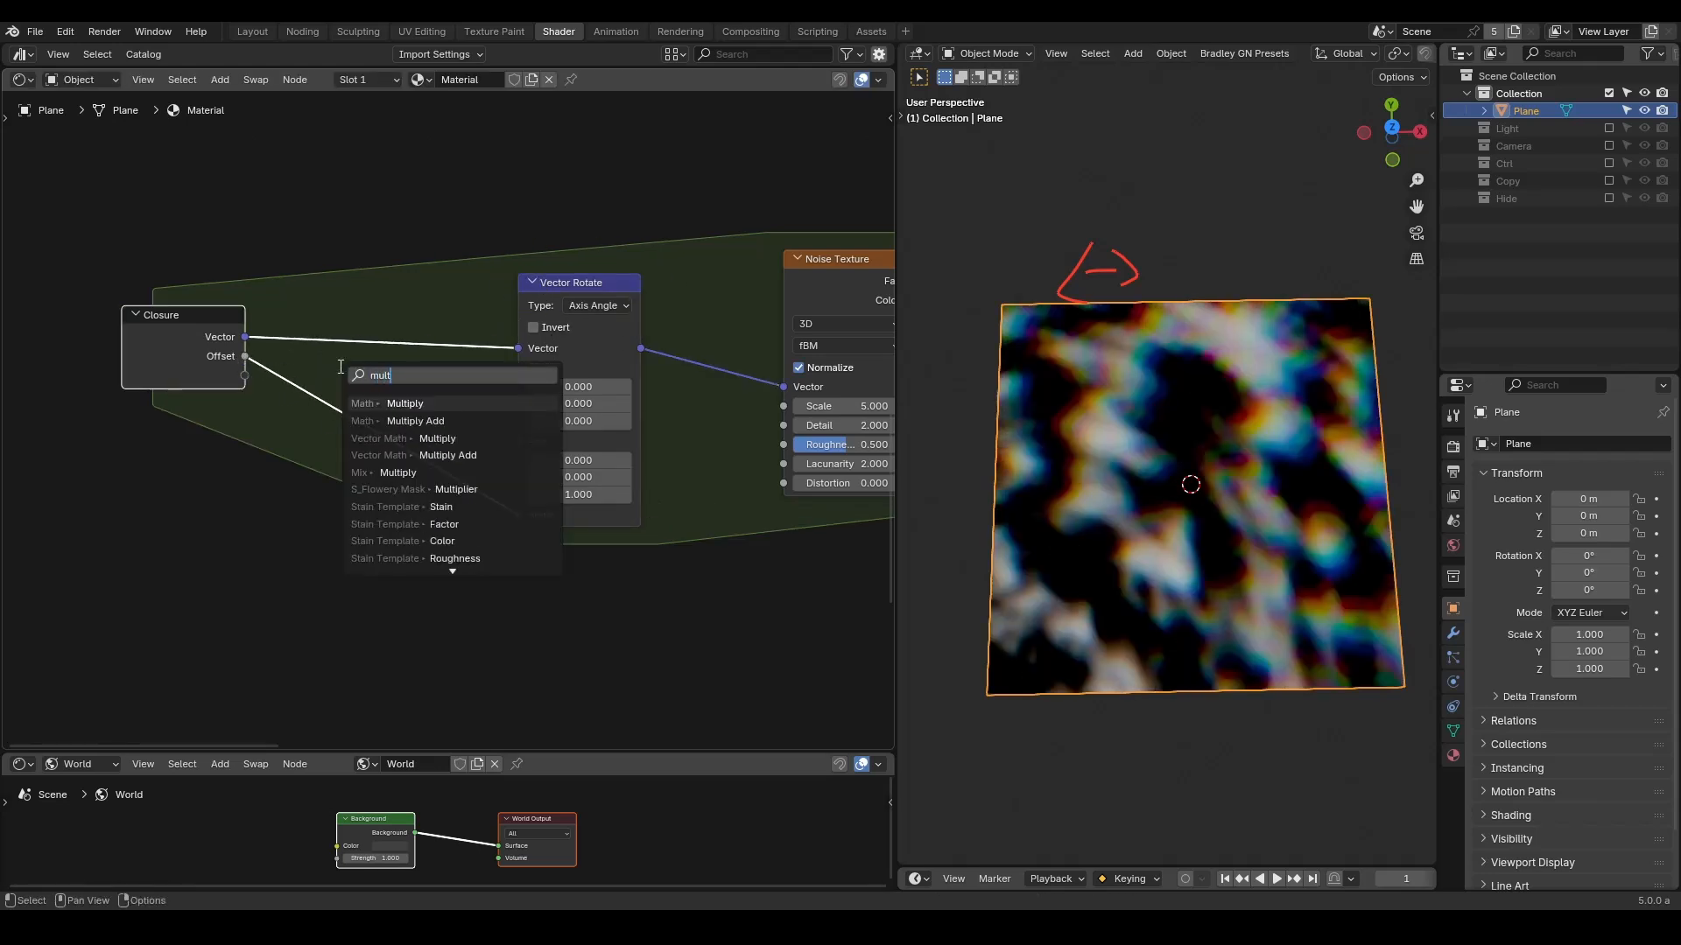
click(404, 402)
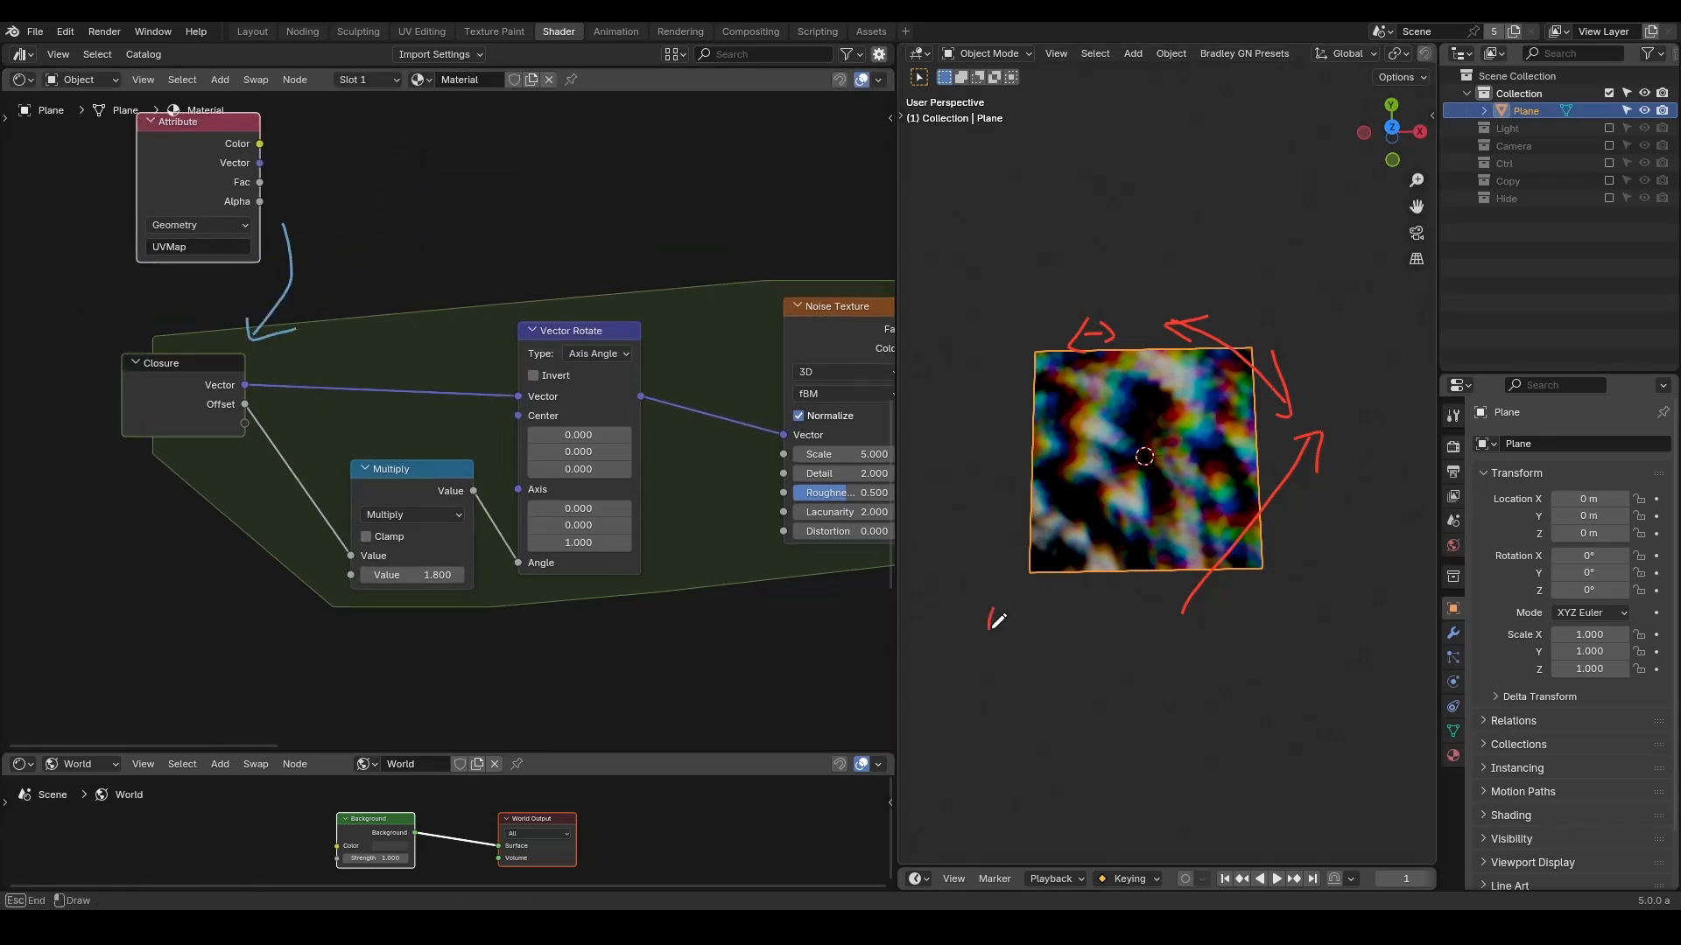
drag(987, 611, 1055, 626)
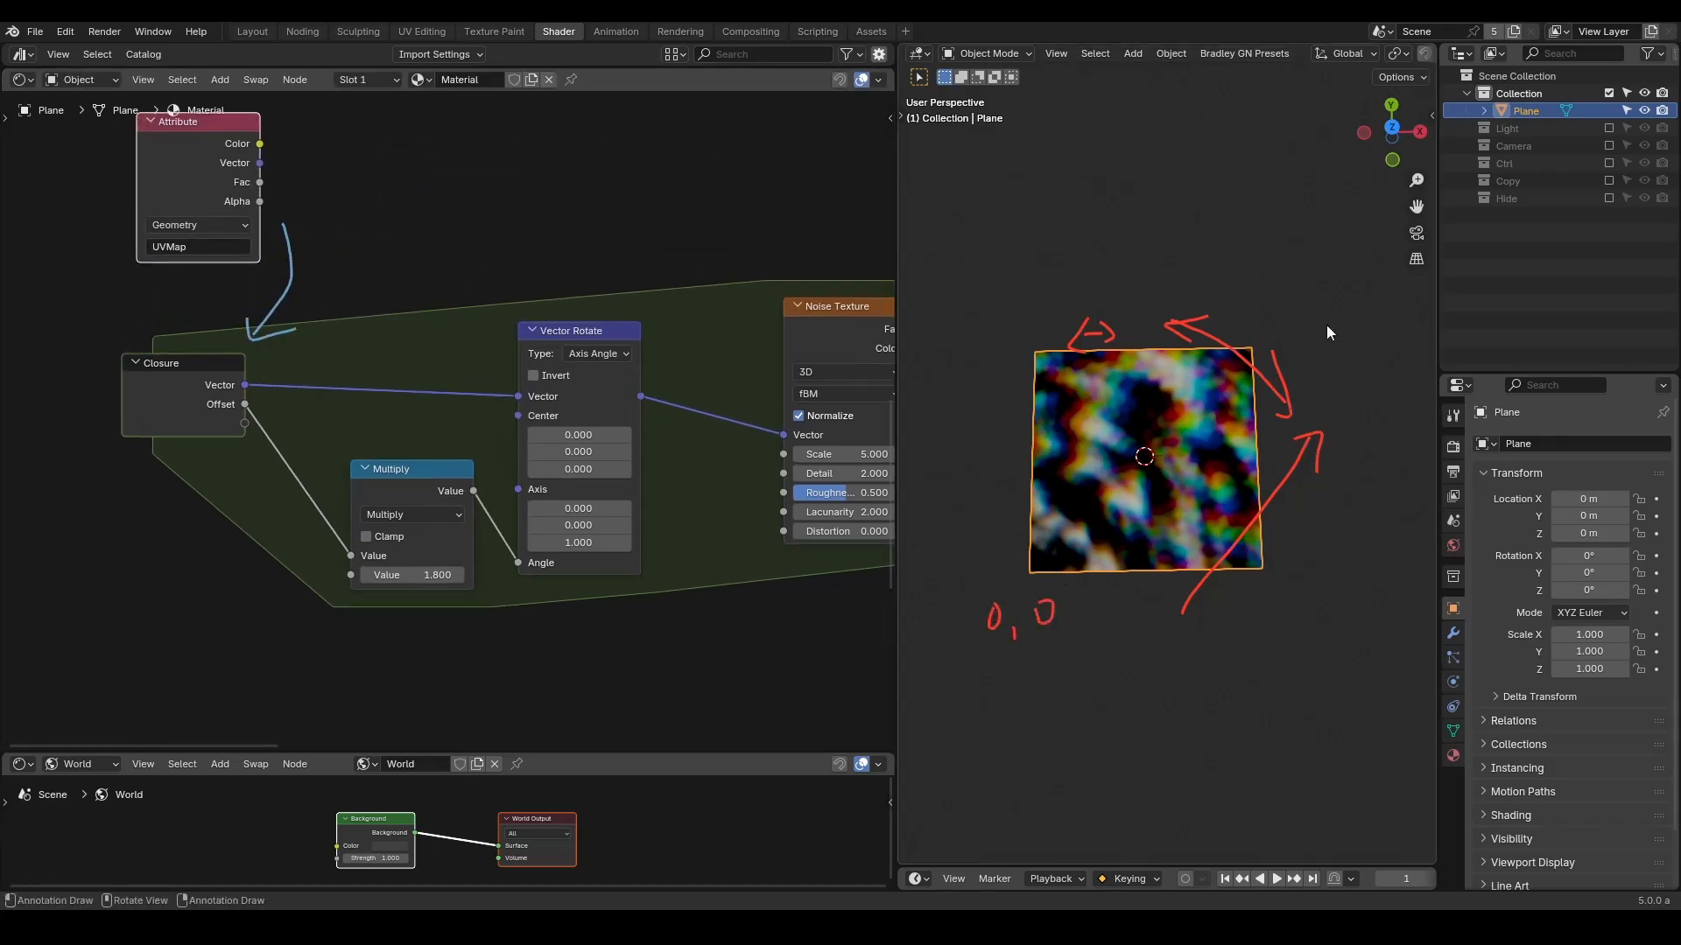
drag(1297, 257, 1361, 321)
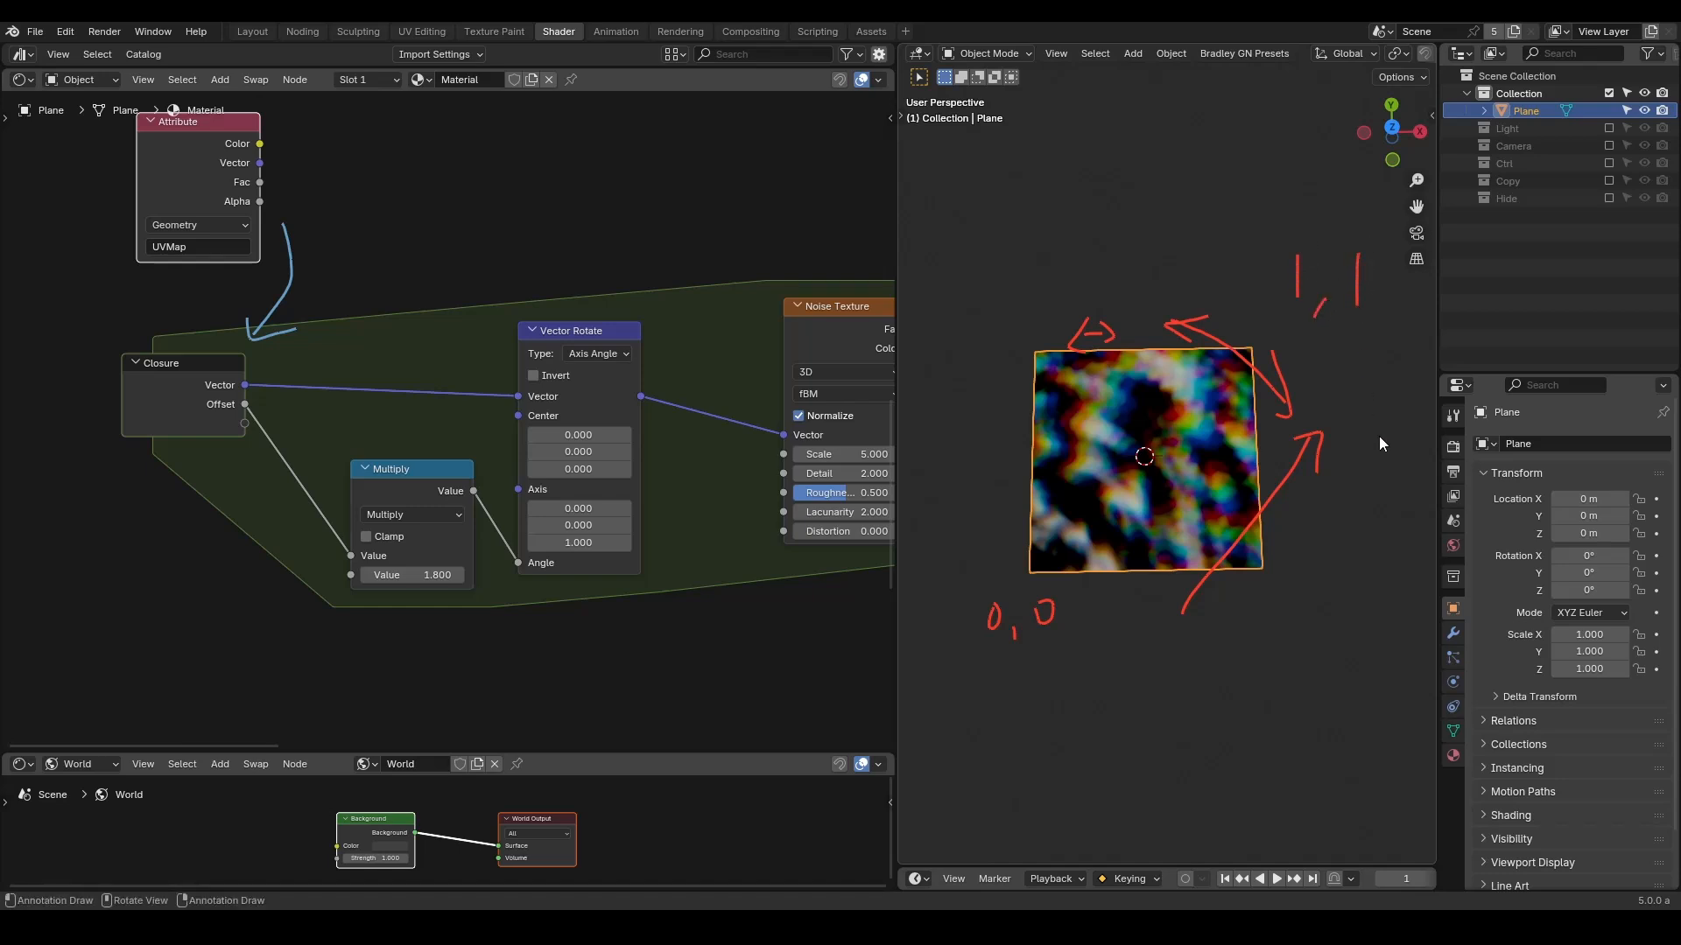
mouse_move(694, 333)
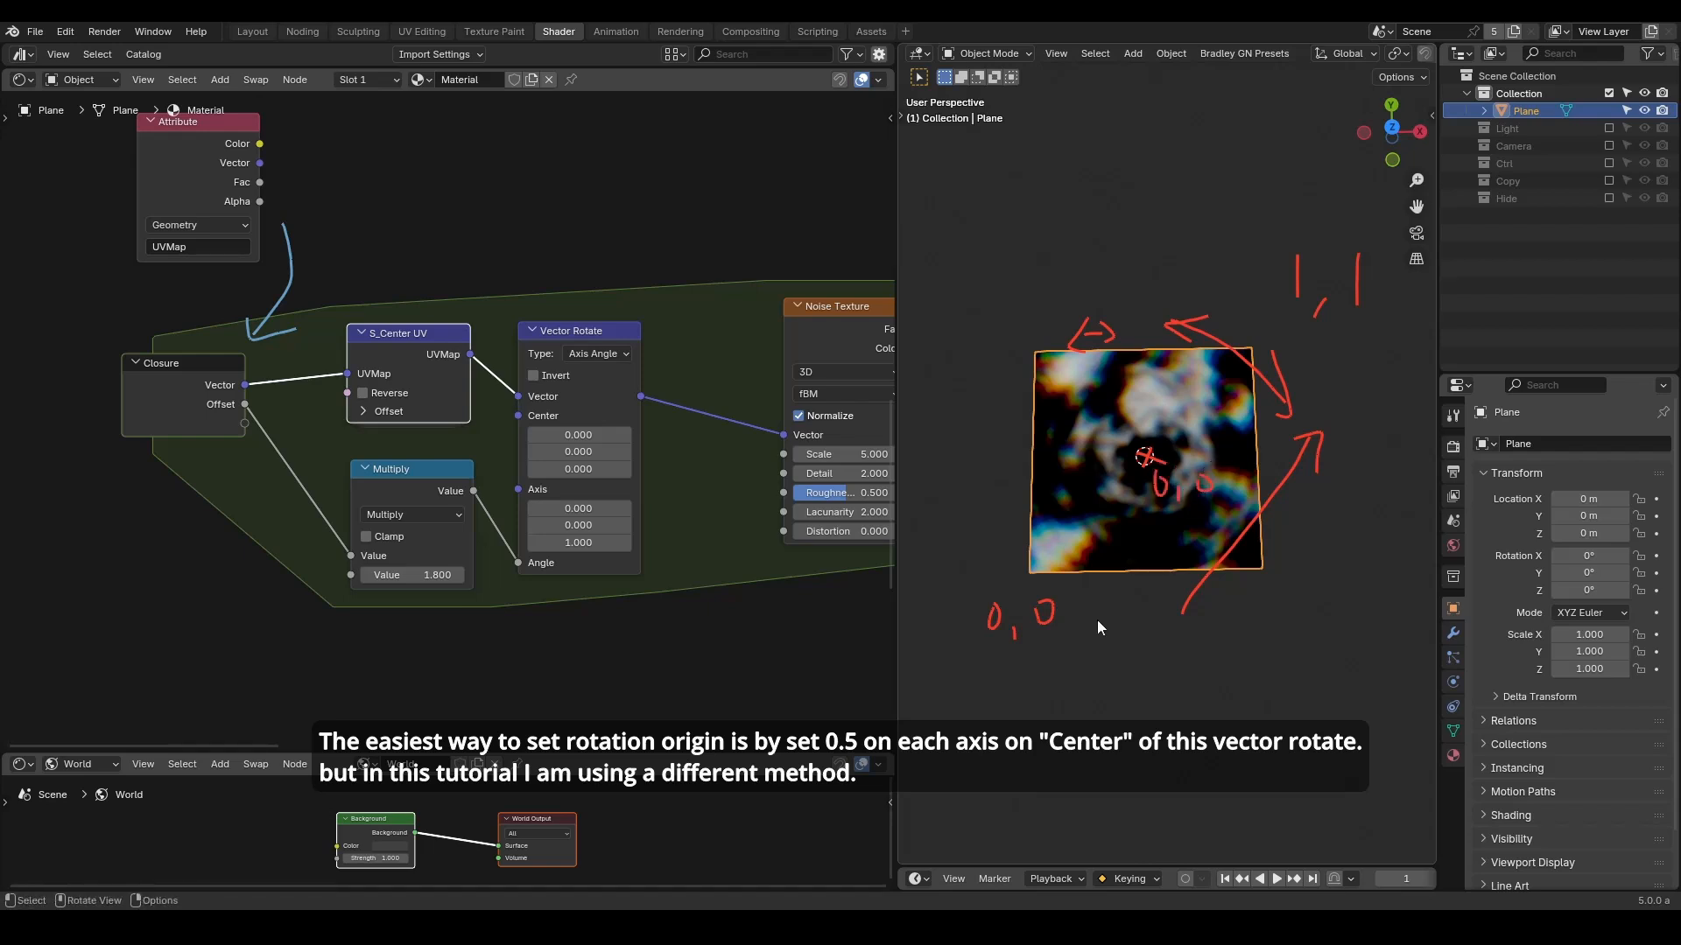
Annotate the half-unit centre offsets and enable Reverse on the second S_Center UV.
drag(960, 694, 1055, 705)
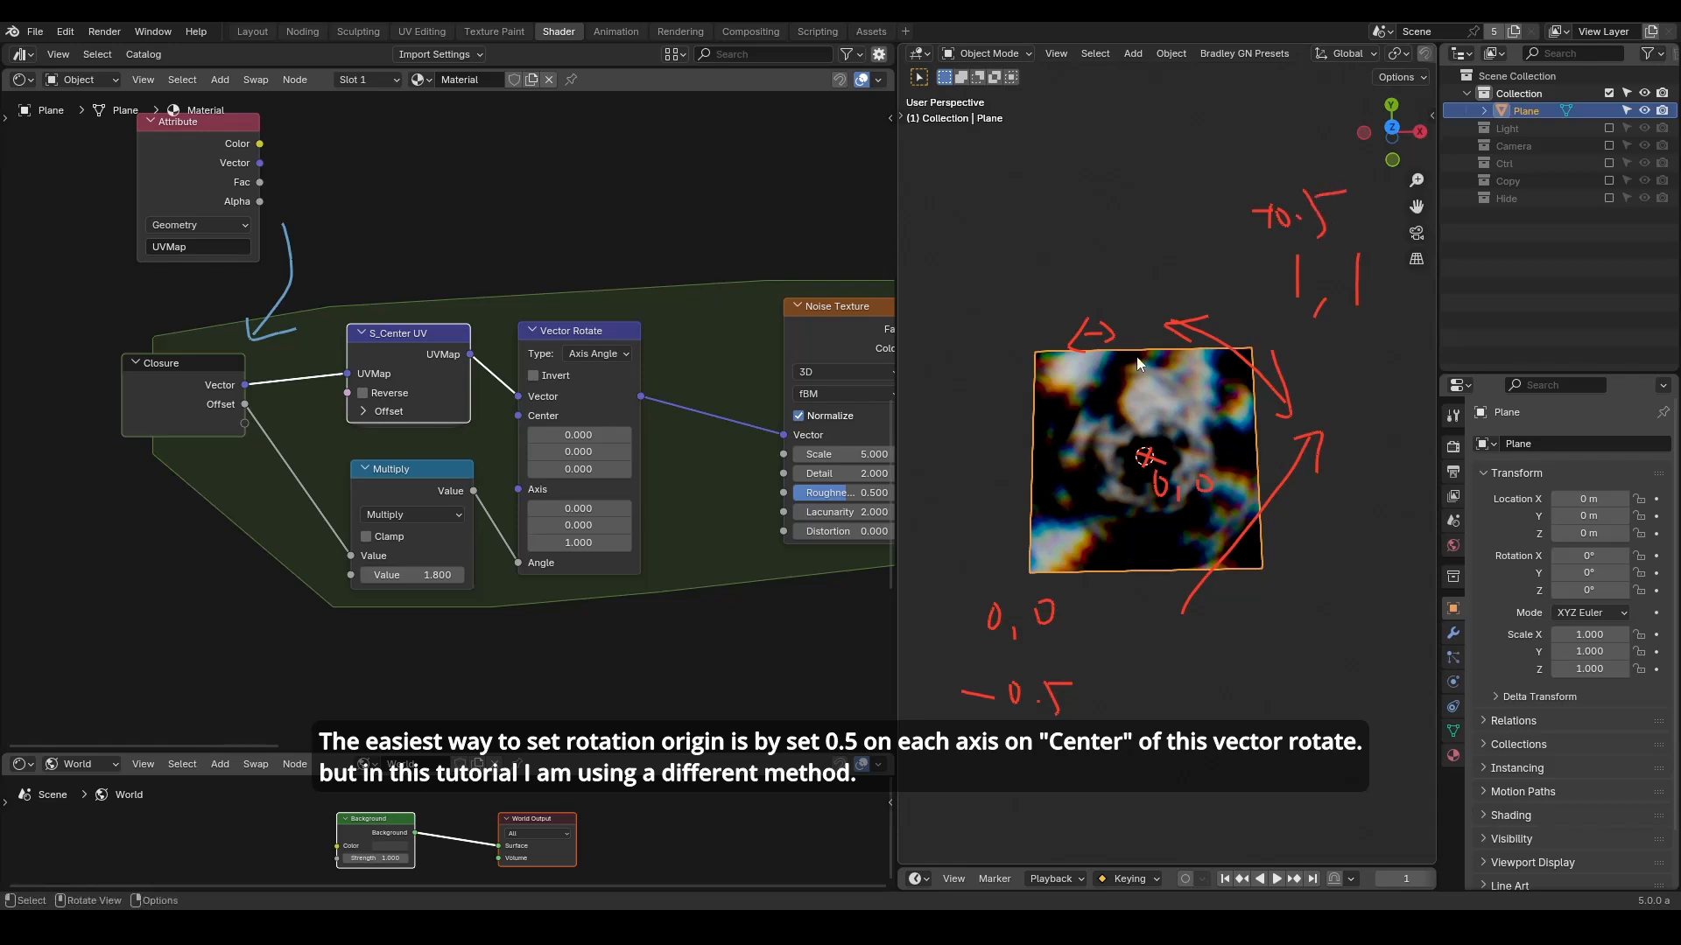
mouse_move(1170, 458)
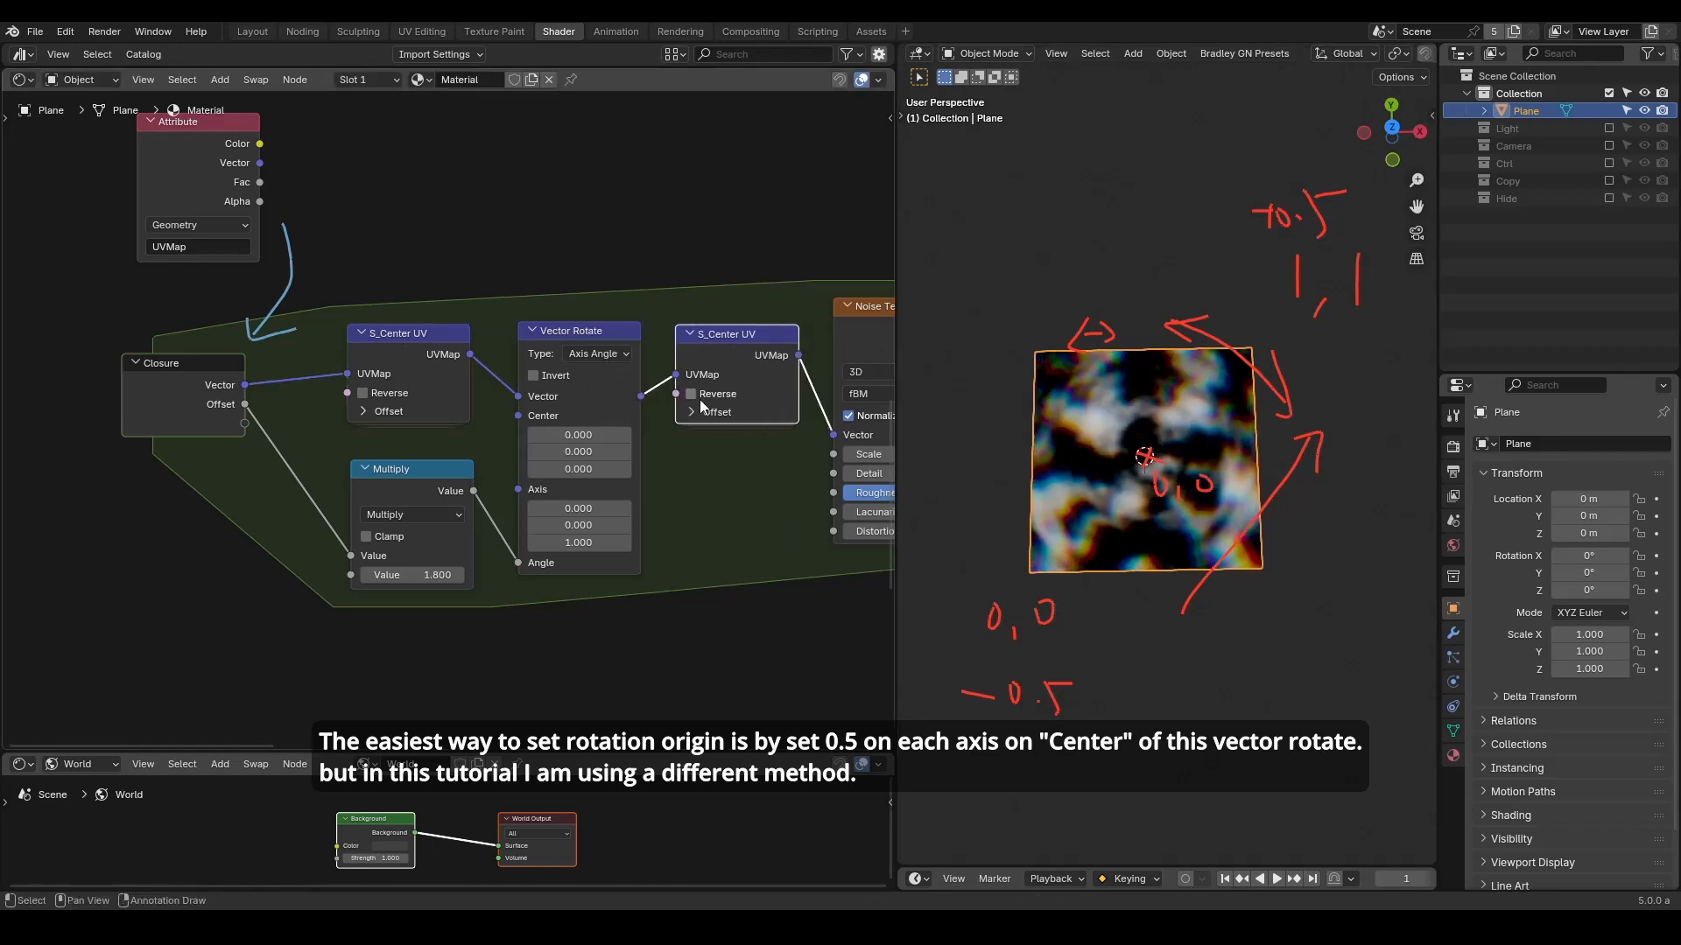
click(690, 394)
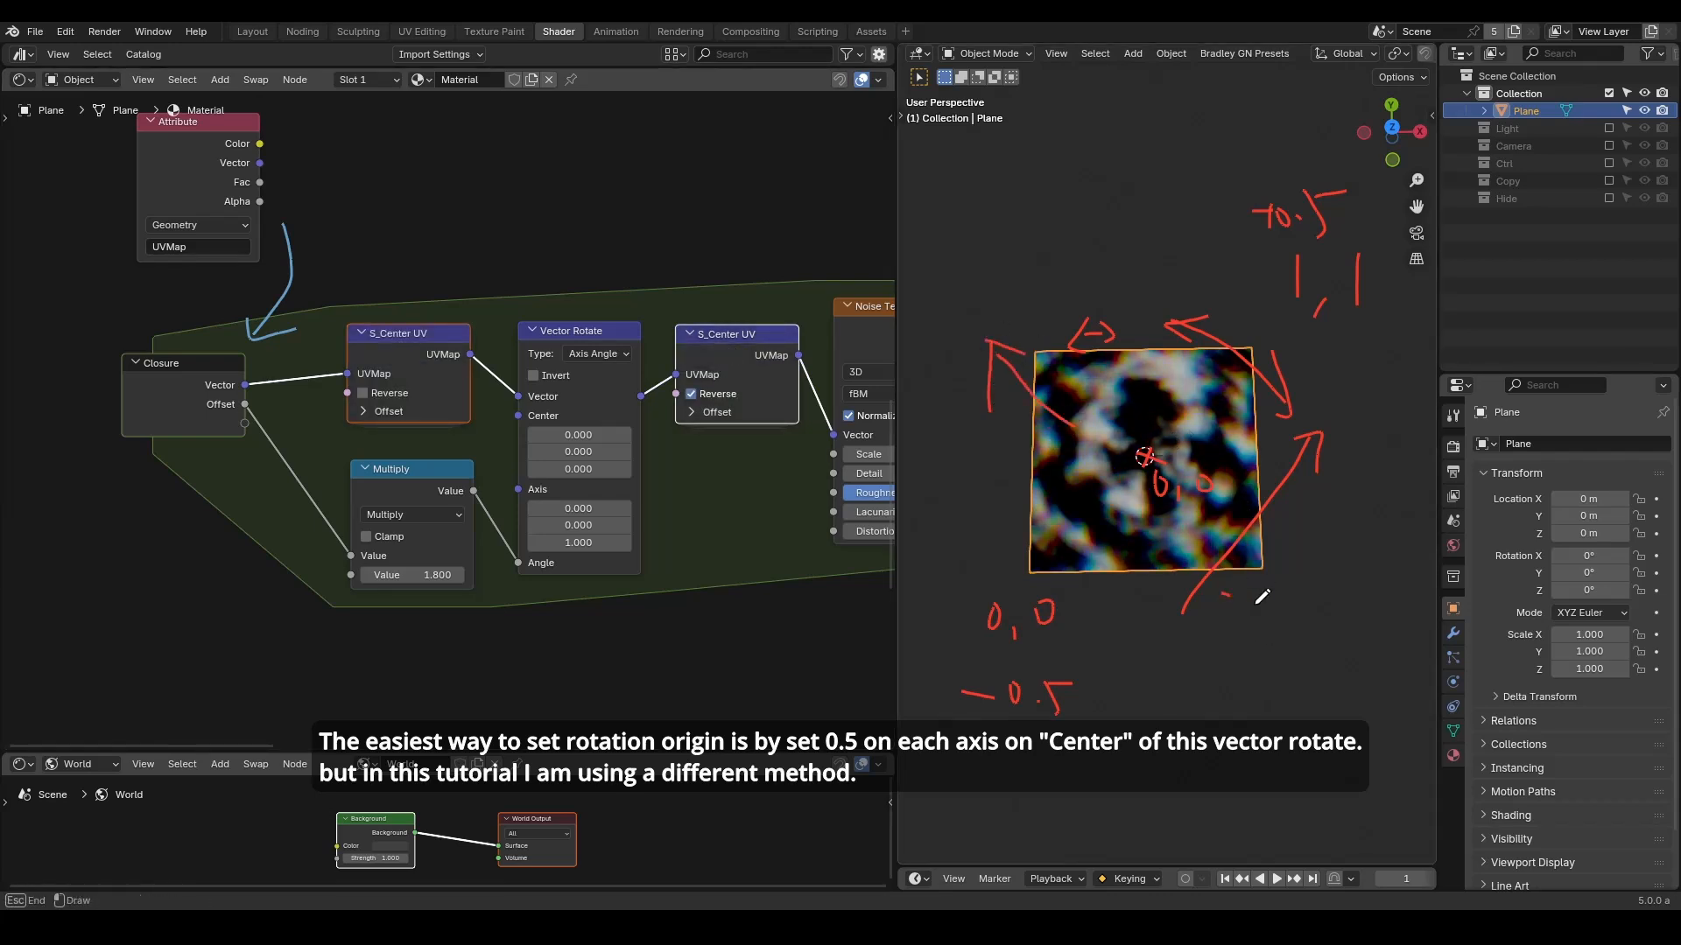
drag(1179, 601, 1319, 665)
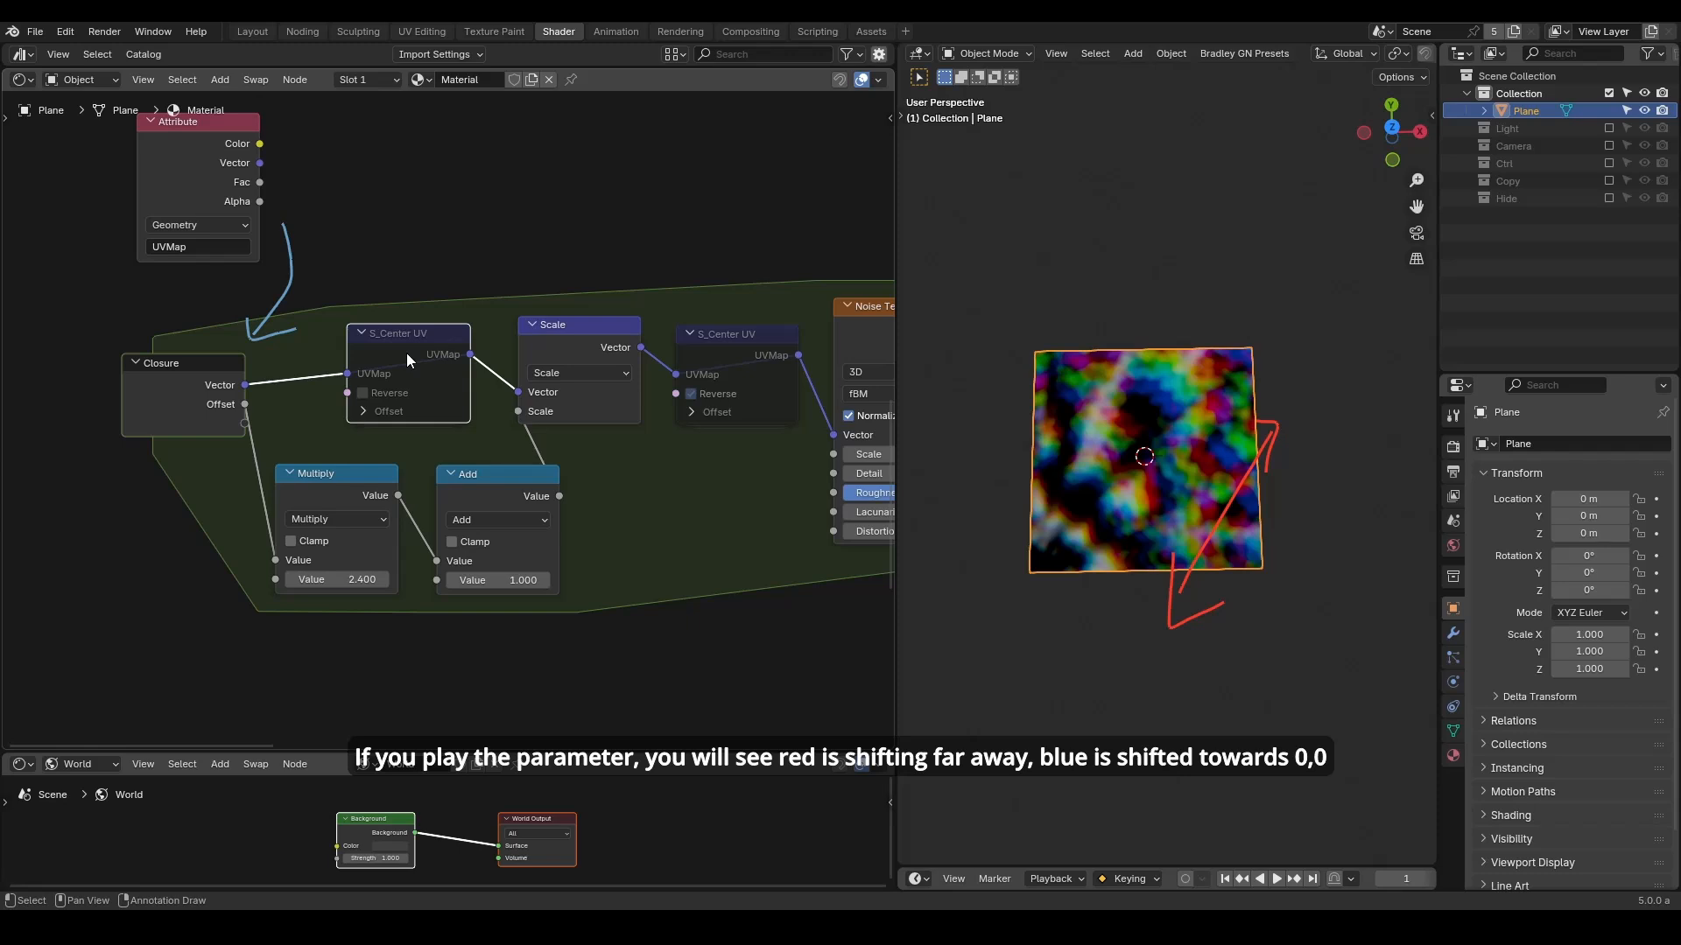
Reverse the second S_Center UV and lower the offset multiplier to 2.0.
click(690, 394)
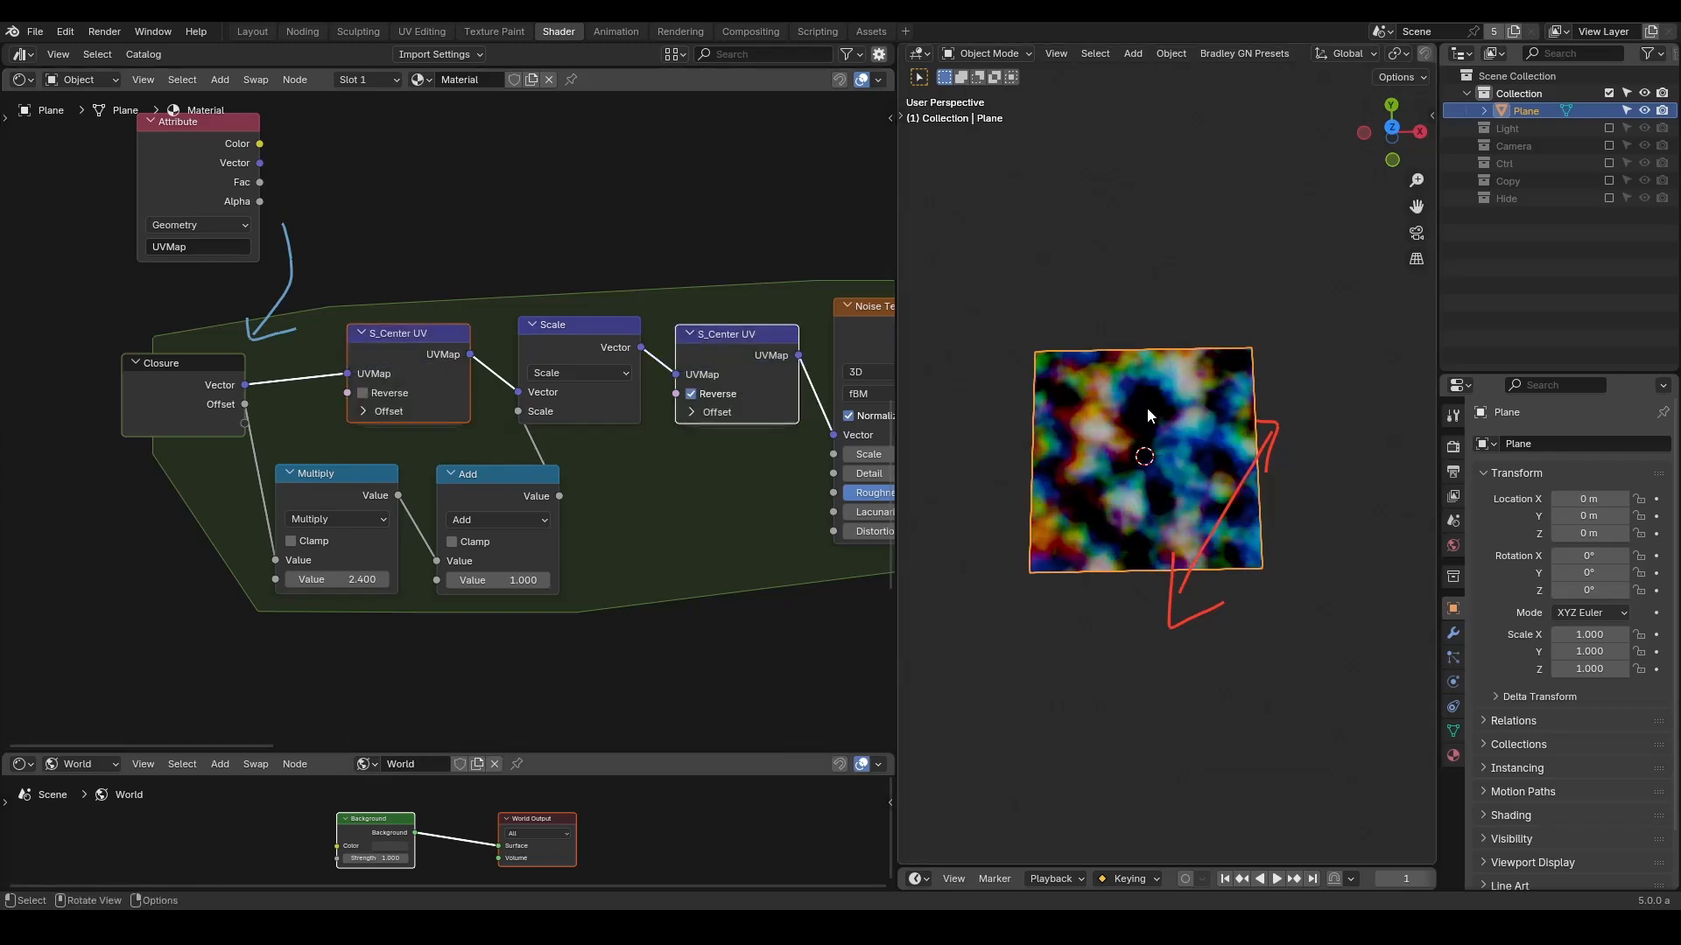
drag(361, 578, 332, 578)
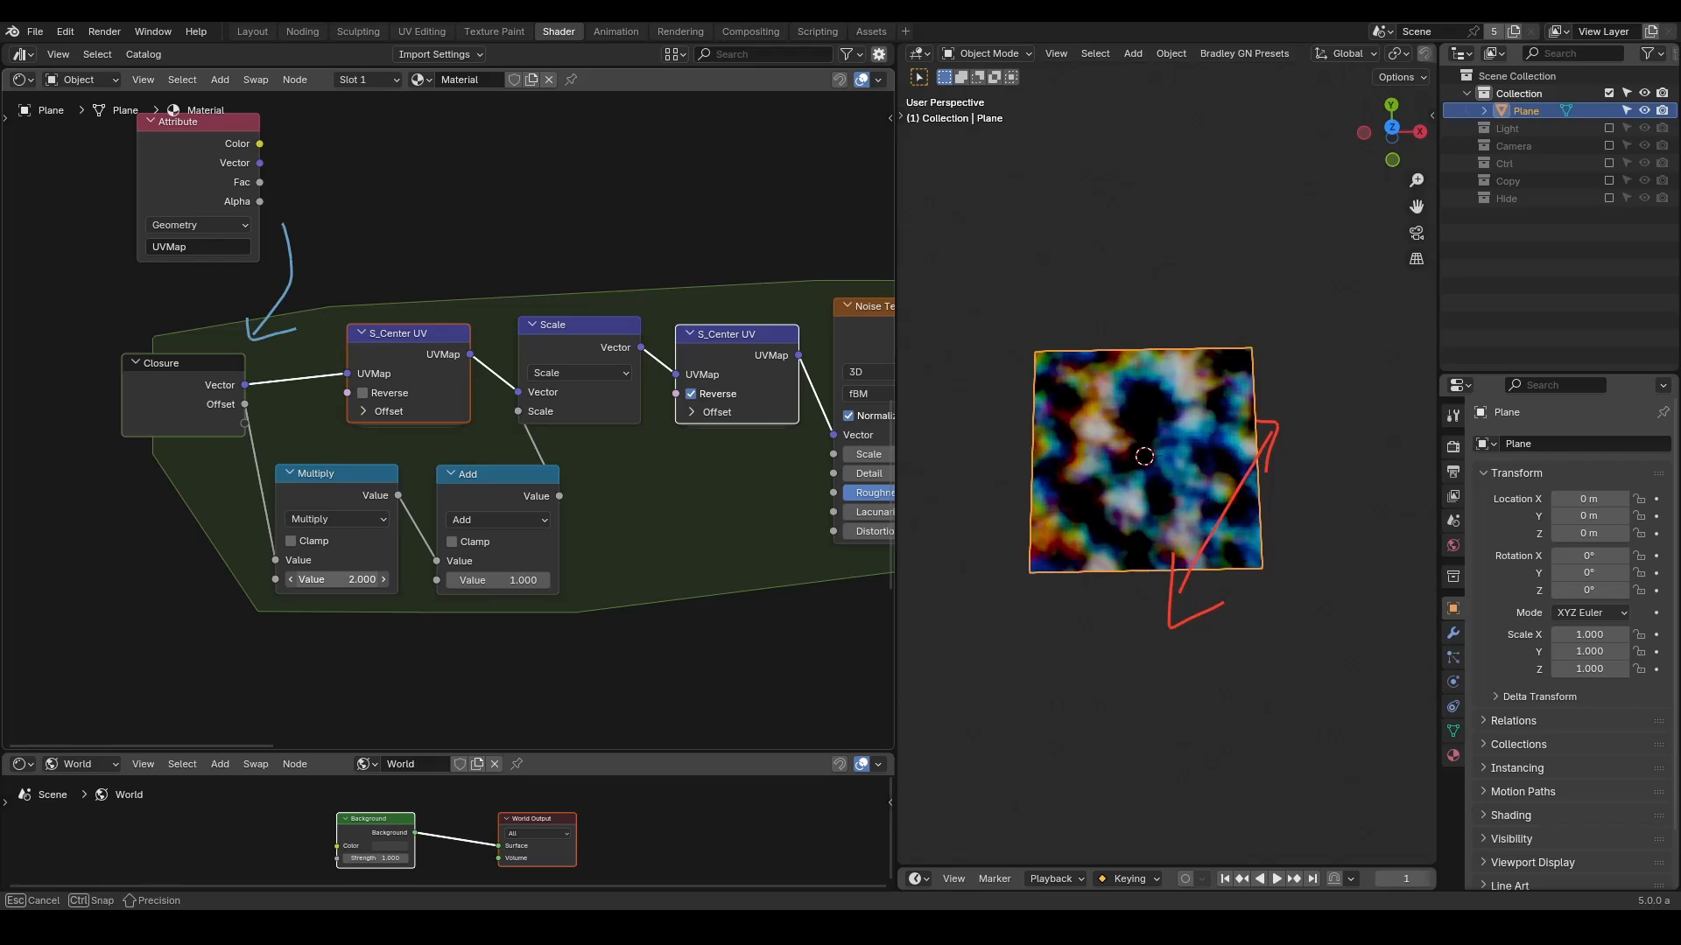